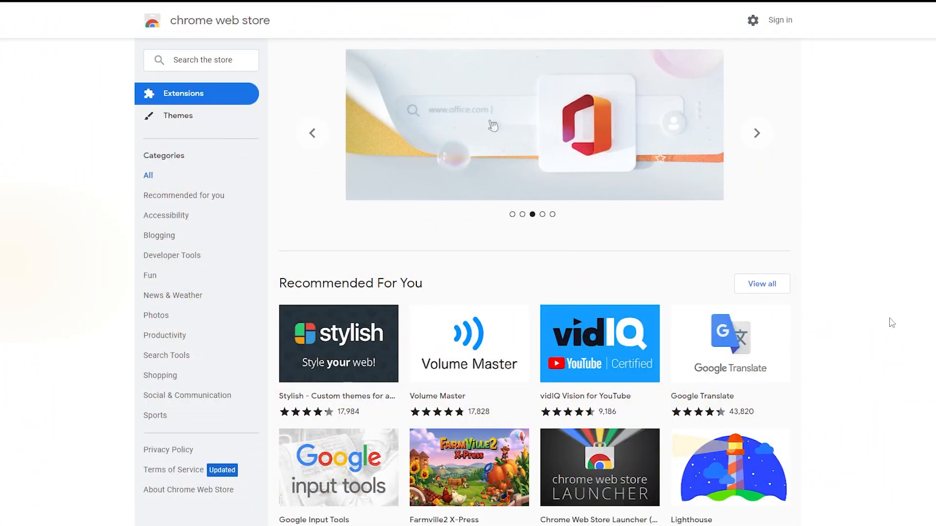
# Scroll the Awesome Screenshot store page and start its preview video.
pyautogui.scroll(-3)
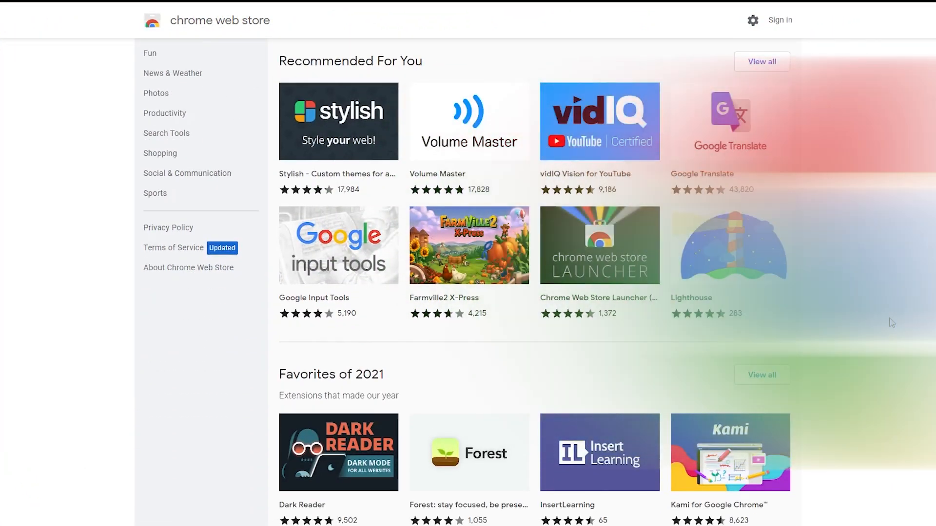
pyautogui.scroll(-3)
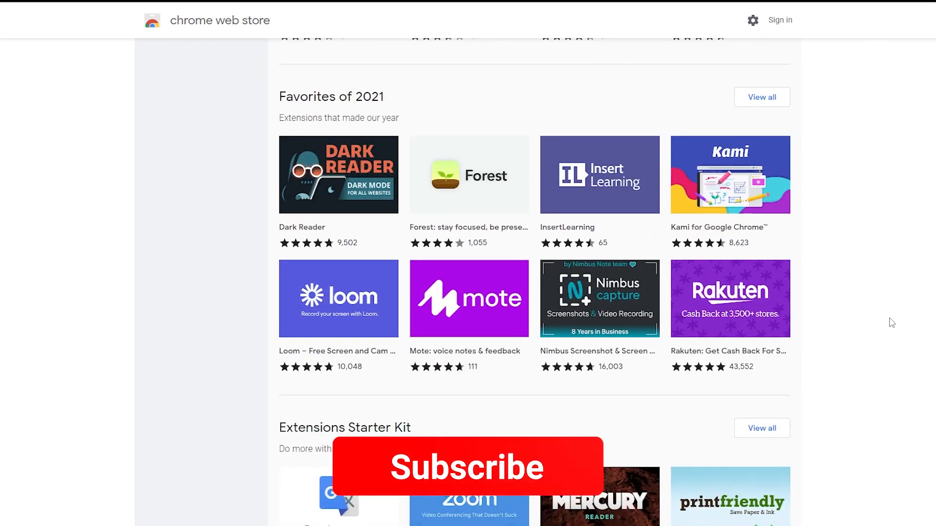
pyautogui.click(467, 468)
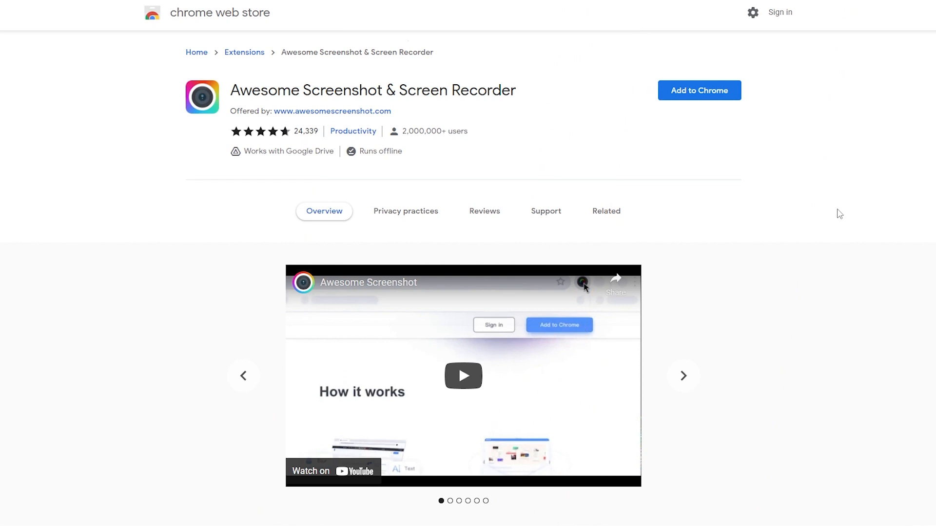
pyautogui.scroll(-3)
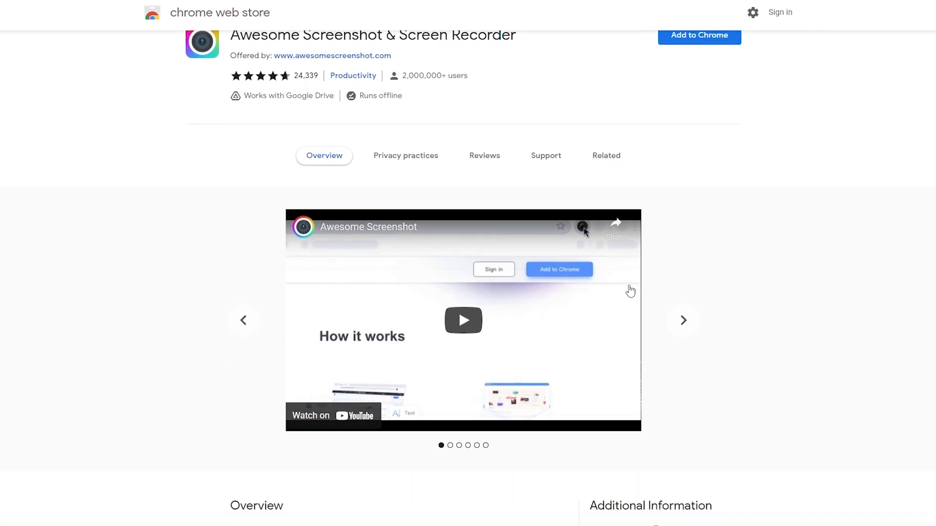
pyautogui.click(462, 320)
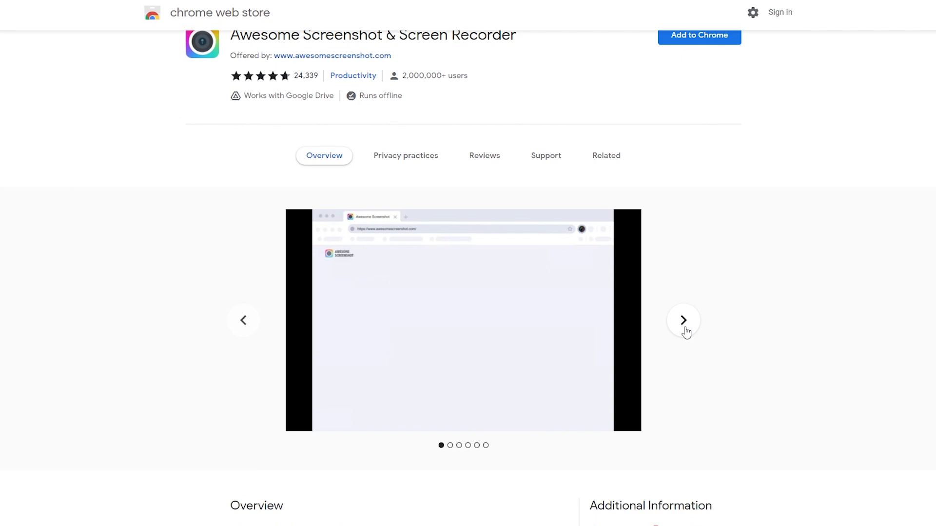
# Page through the remaining preview slides to the Annotation slide, then scroll the listing.
pyautogui.click(682, 320)
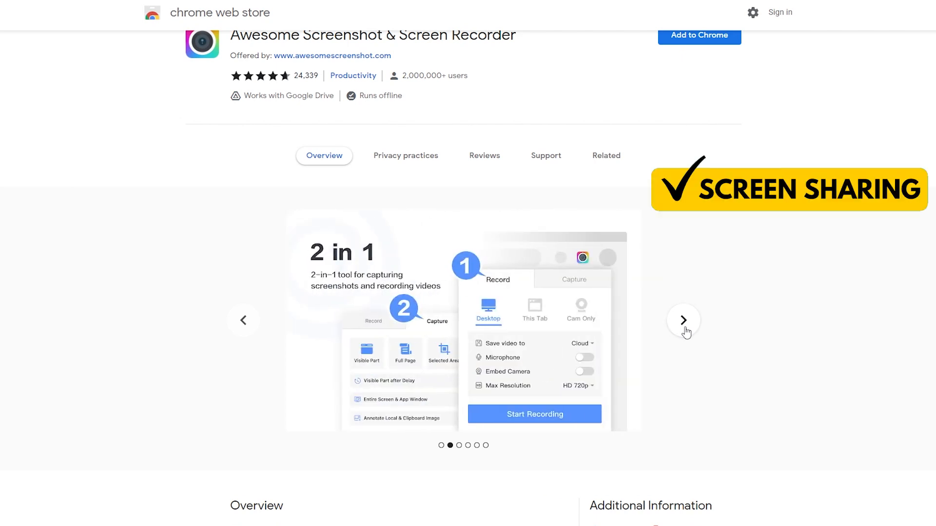
pyautogui.click(684, 320)
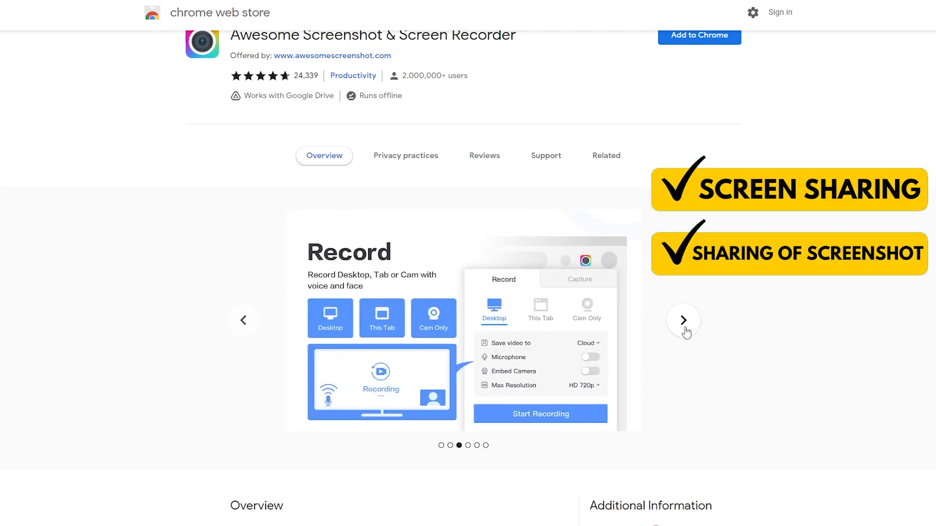
pyautogui.click(682, 320)
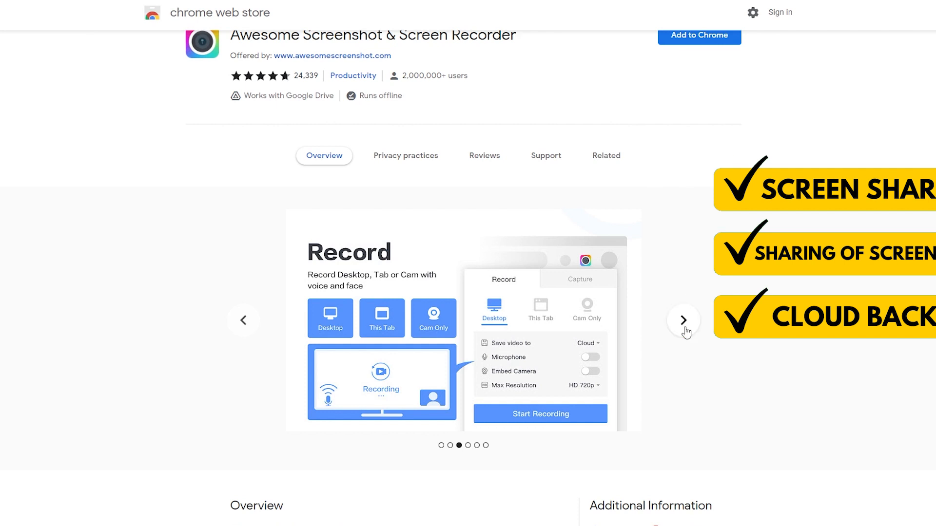
pyautogui.click(682, 319)
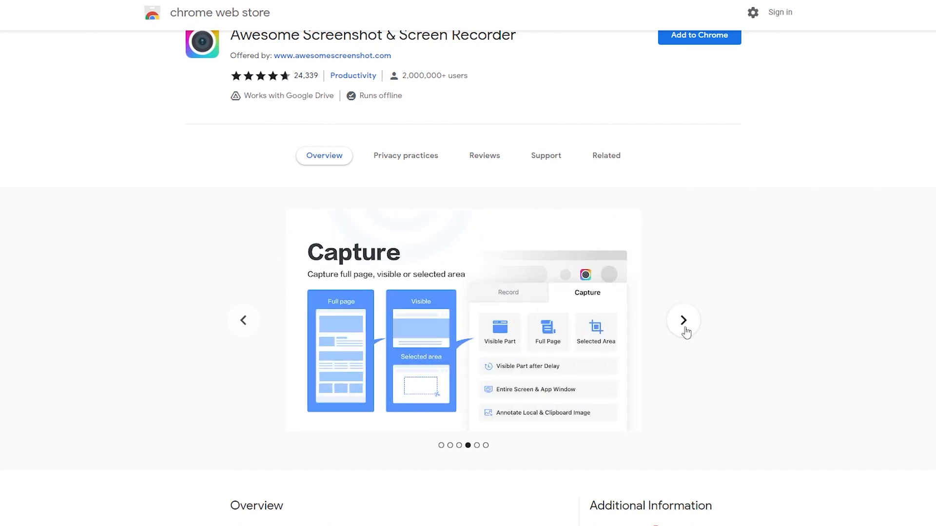
pyautogui.click(683, 319)
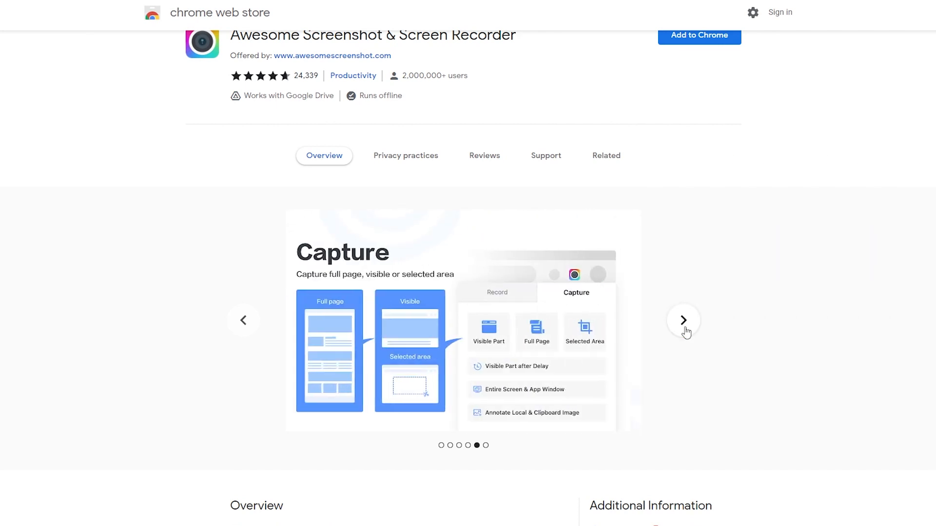
pyautogui.click(684, 321)
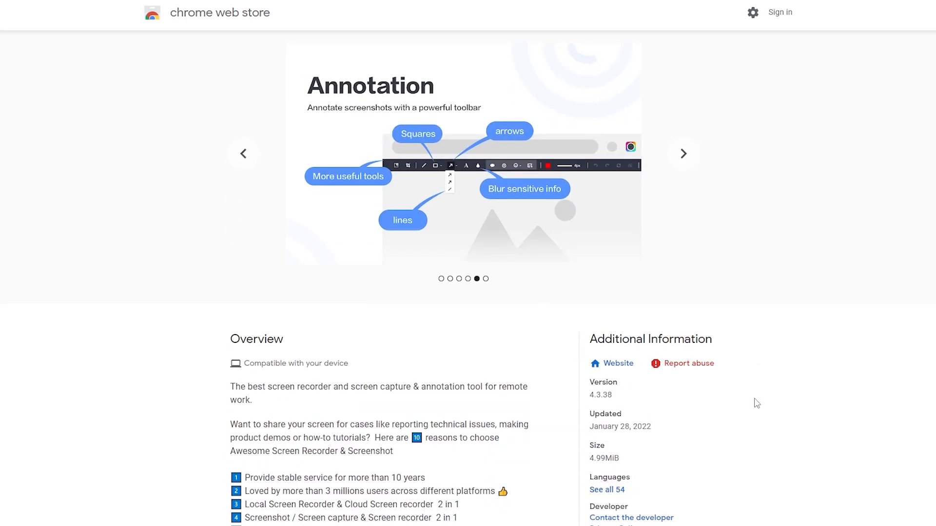
pyautogui.scroll(-3)
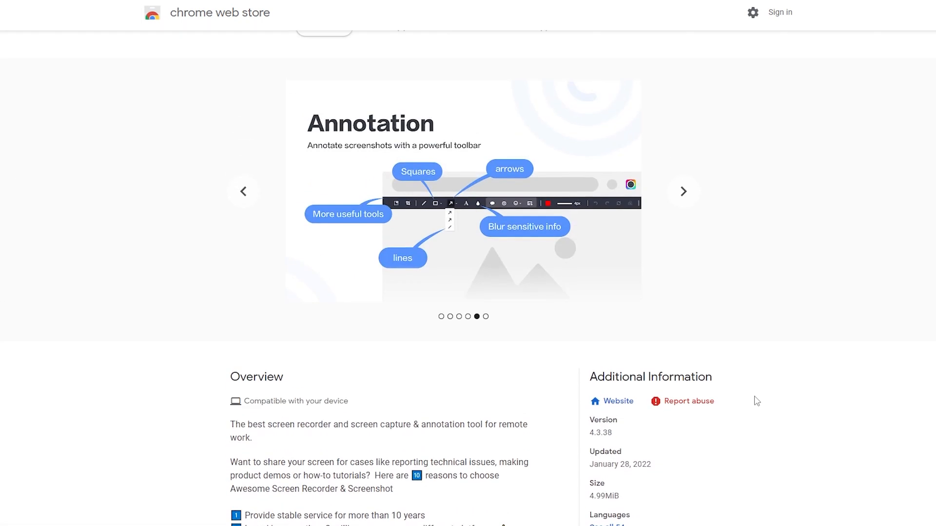
pyautogui.click(857, 25)
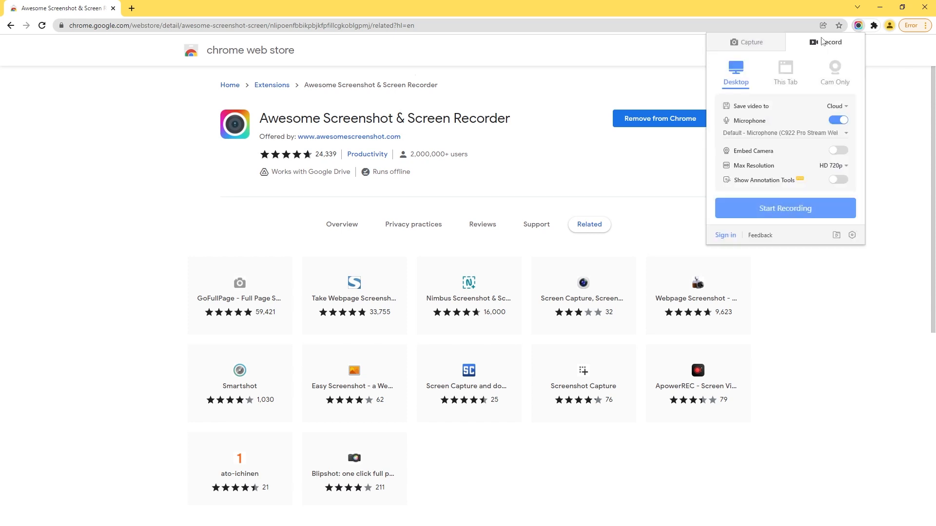
# Show the Record options: desktop capture with microphone on and cloud saving.
pyautogui.click(747, 42)
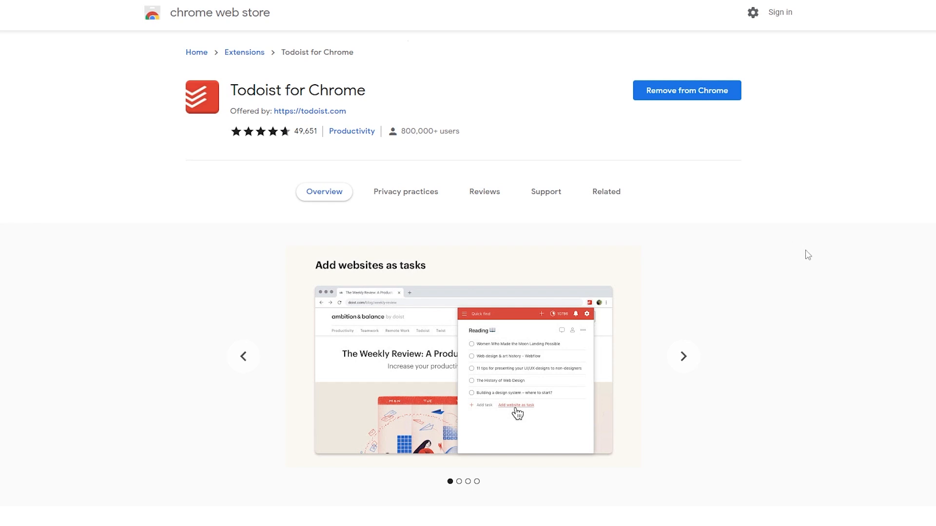
# Page through the Todoist slides to 'Get Todoist for Chrome' and bring up the Todoist panel.
pyautogui.click(682, 357)
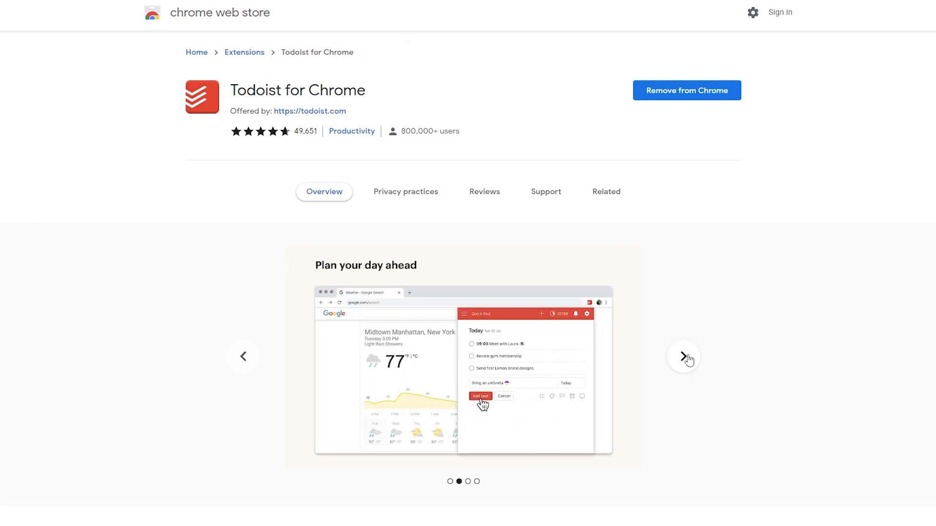
pyautogui.click(682, 357)
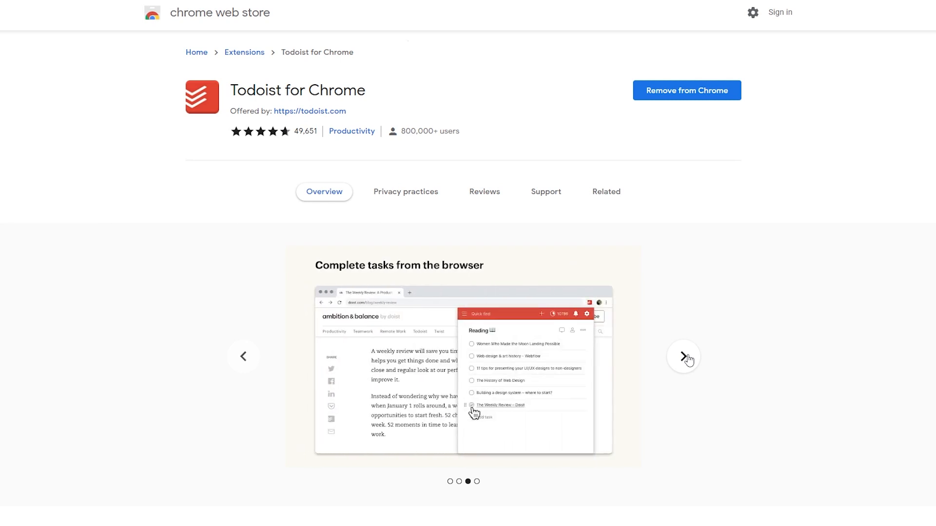
pyautogui.click(682, 357)
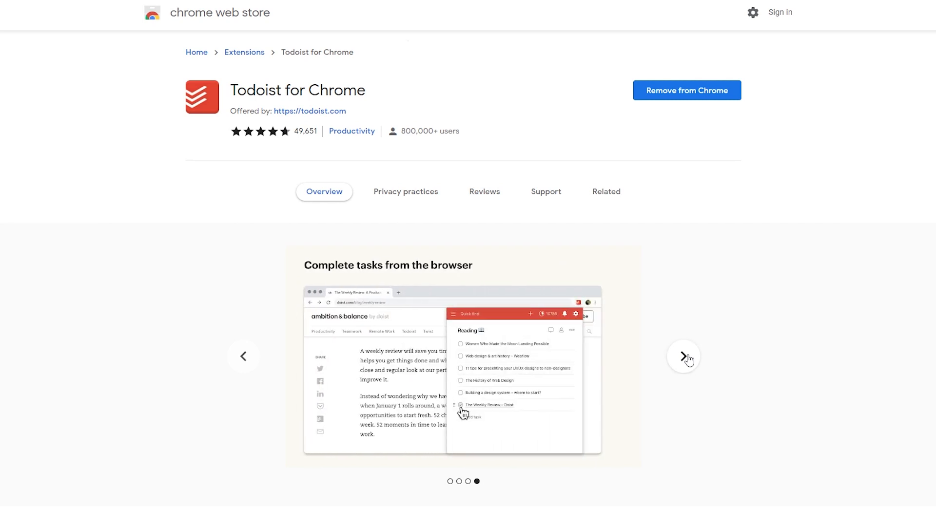
pyautogui.click(682, 357)
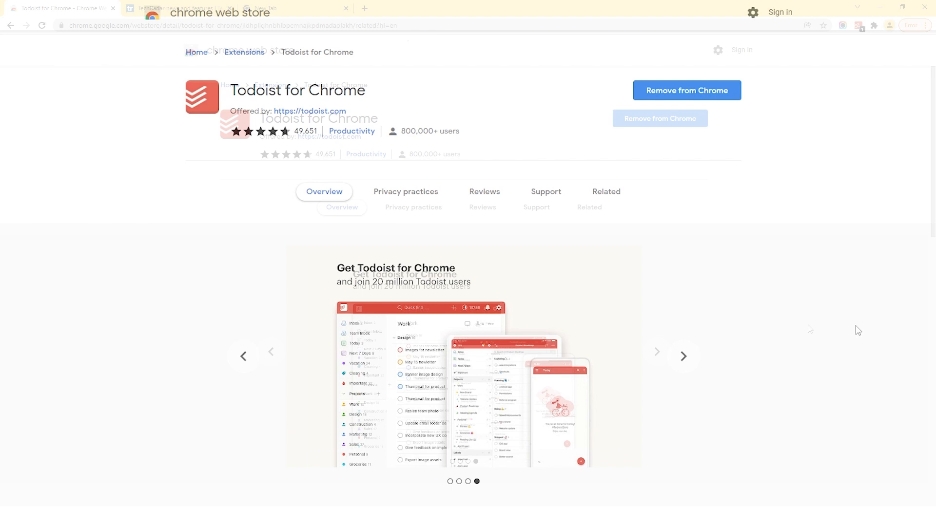
pyautogui.click(859, 25)
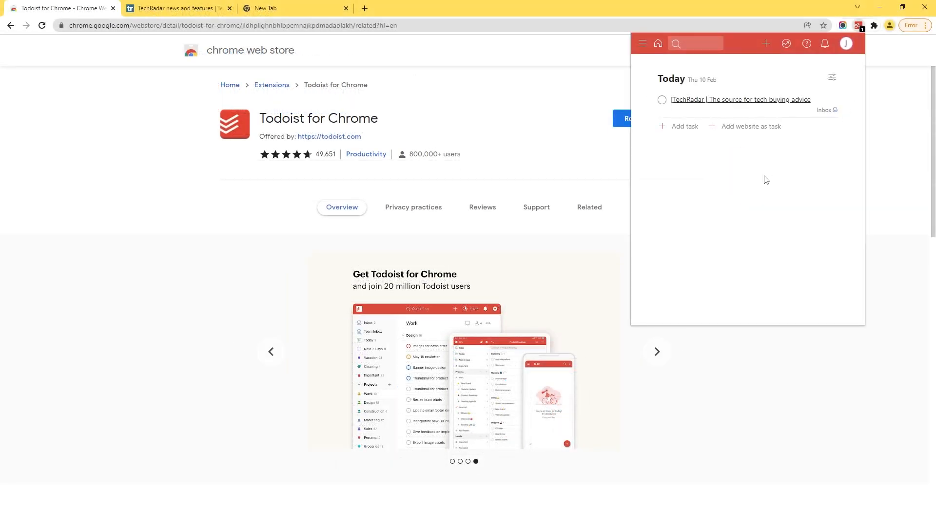
# Start adding the TechRadar news page as a Today task, then cancel the new task form.
pyautogui.click(750, 126)
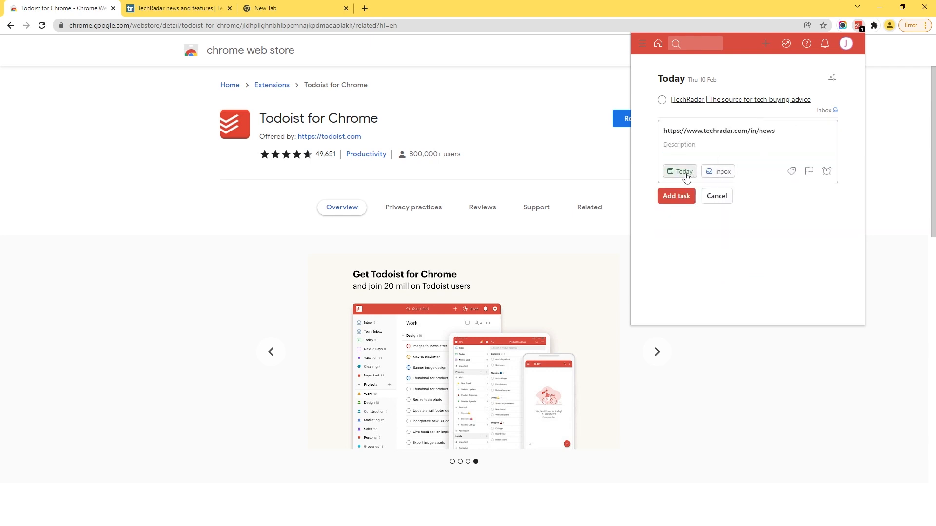
pyautogui.click(678, 172)
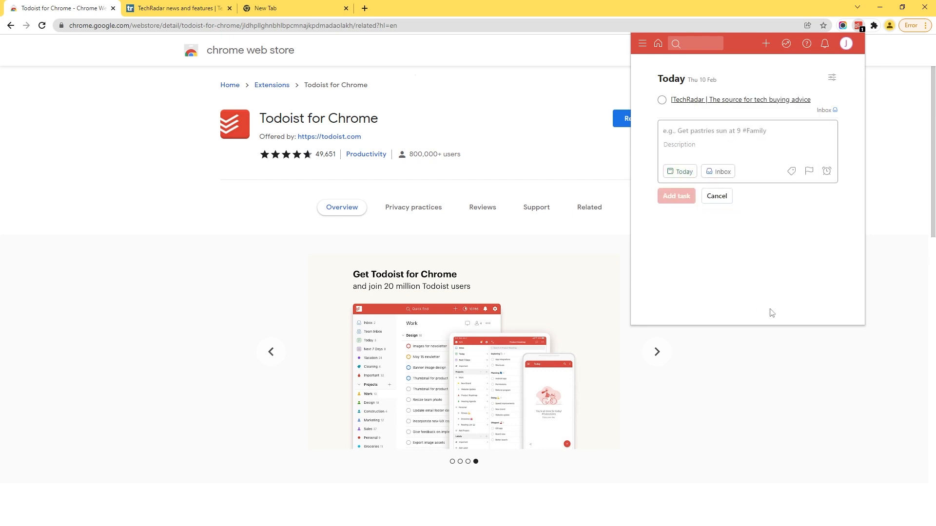
pyautogui.click(715, 196)
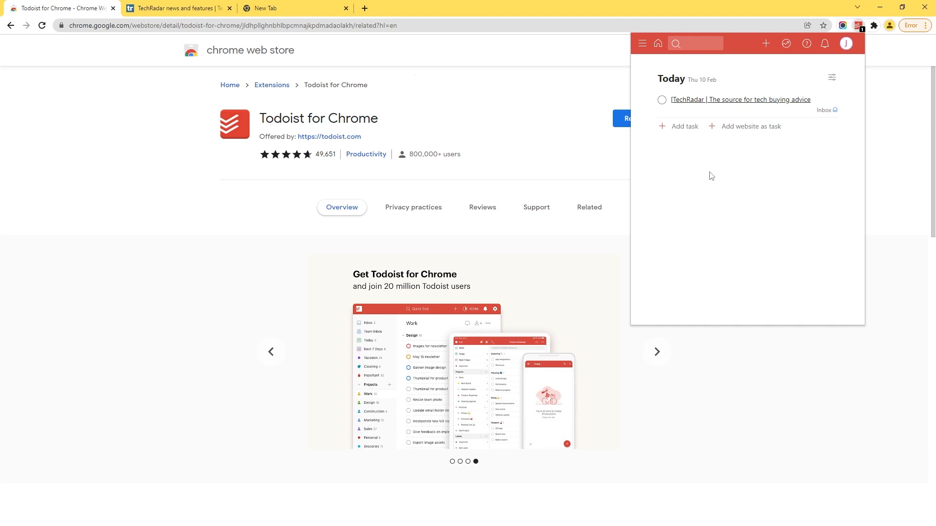
# From the Todoist account menu, go to Todoist's Integrations page.
pyautogui.click(845, 43)
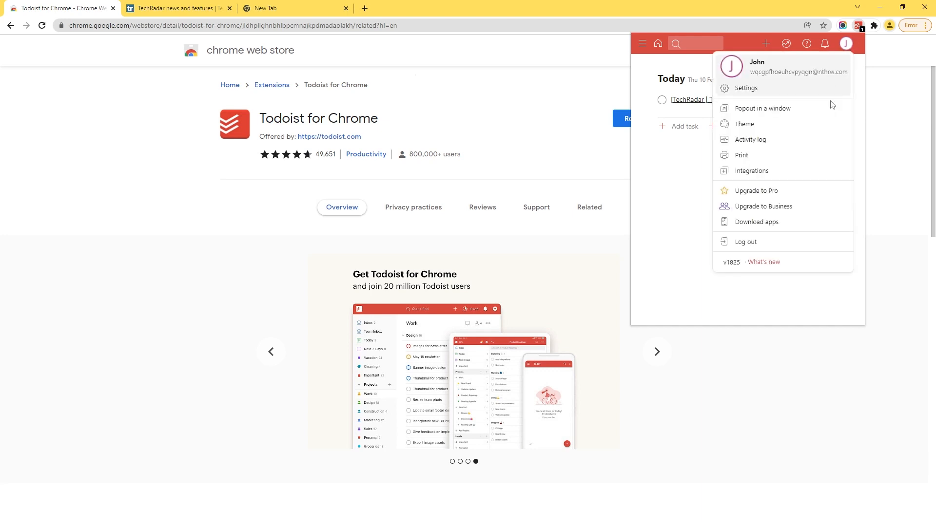
pyautogui.click(751, 170)
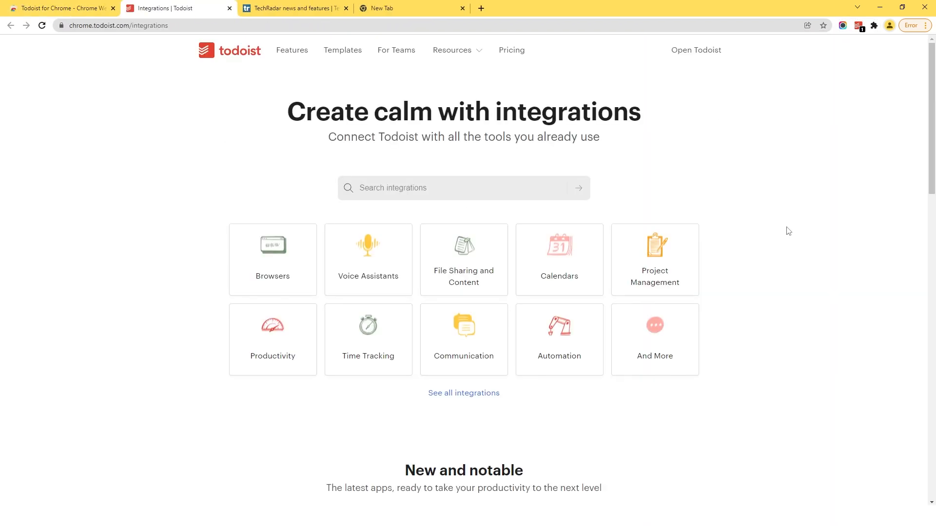
pyautogui.scroll(-3)
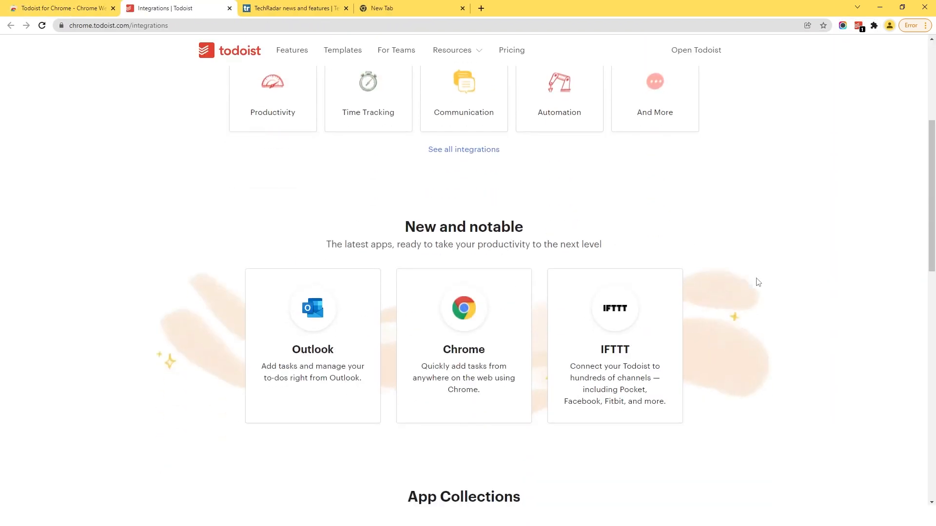
pyautogui.scroll(-3)
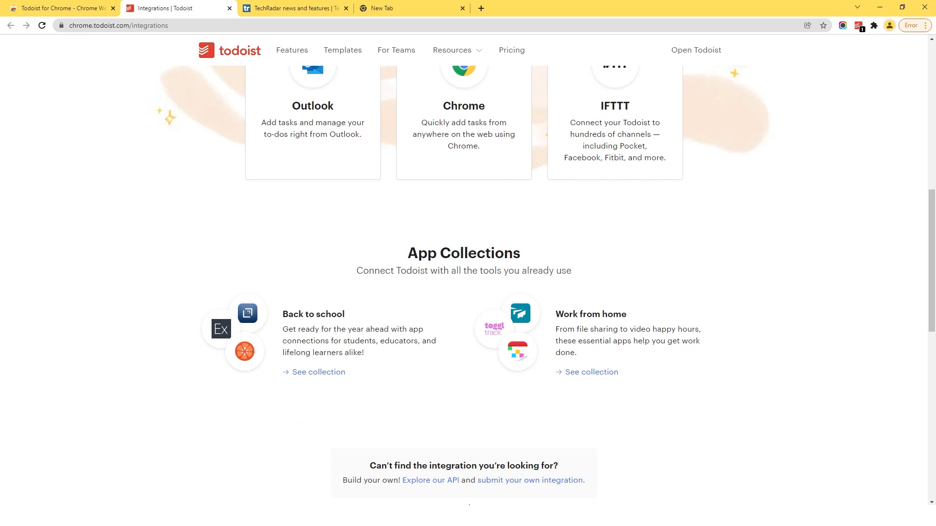
# Page through the Print Friendly & PDF screenshots to the annotated features overview.
pyautogui.click(59, 9)
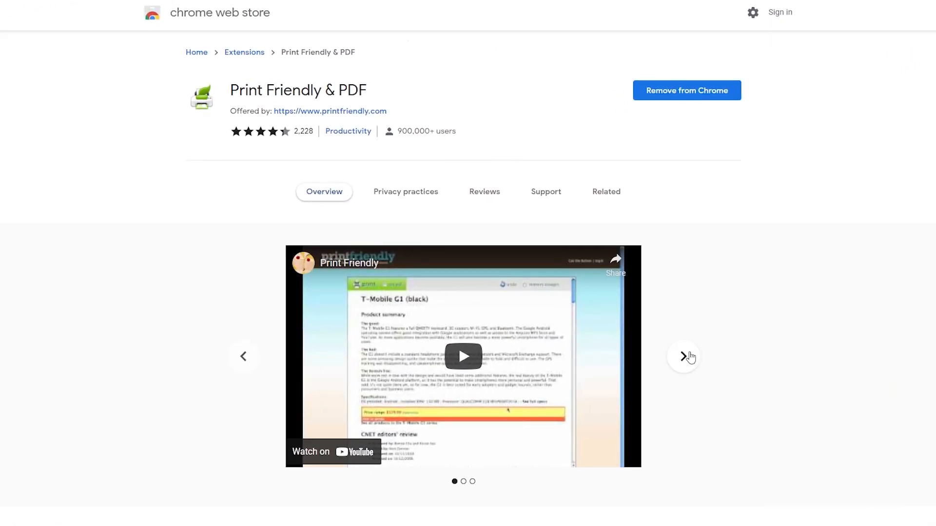
pyautogui.click(682, 357)
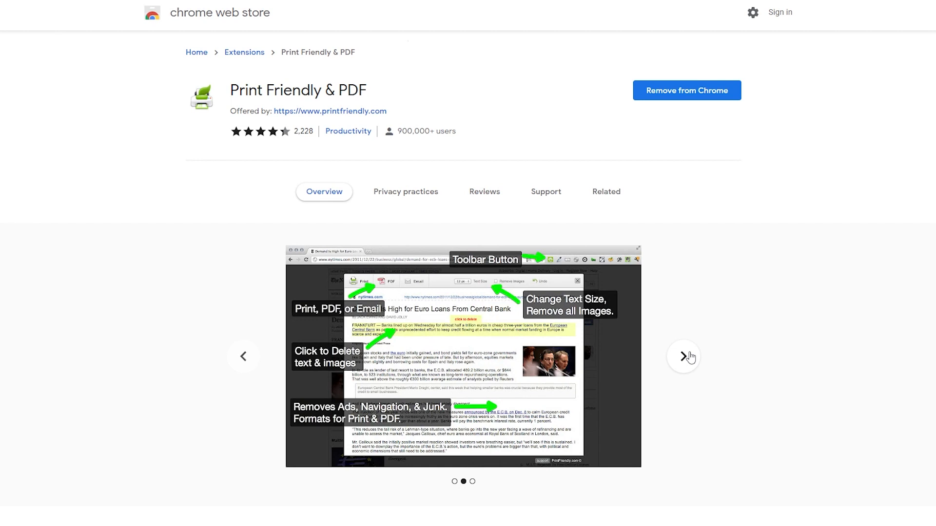
pyautogui.click(683, 357)
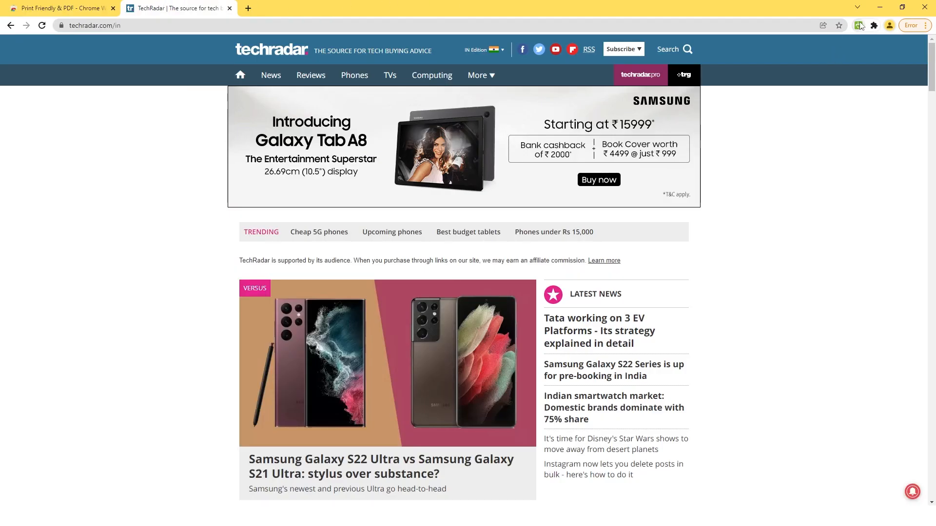
# Generate a clean printable TechRadar homepage and review it, removing one image.
pyautogui.click(858, 25)
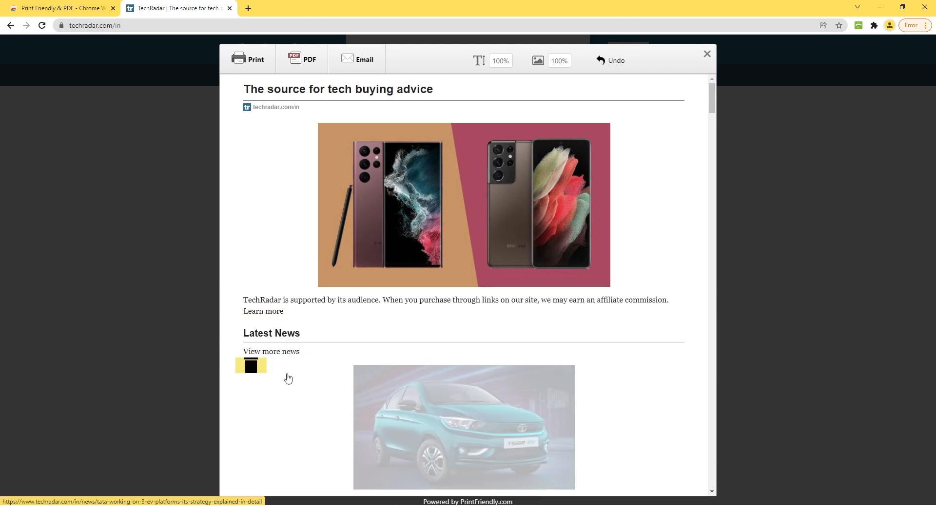
pyautogui.scroll(-3)
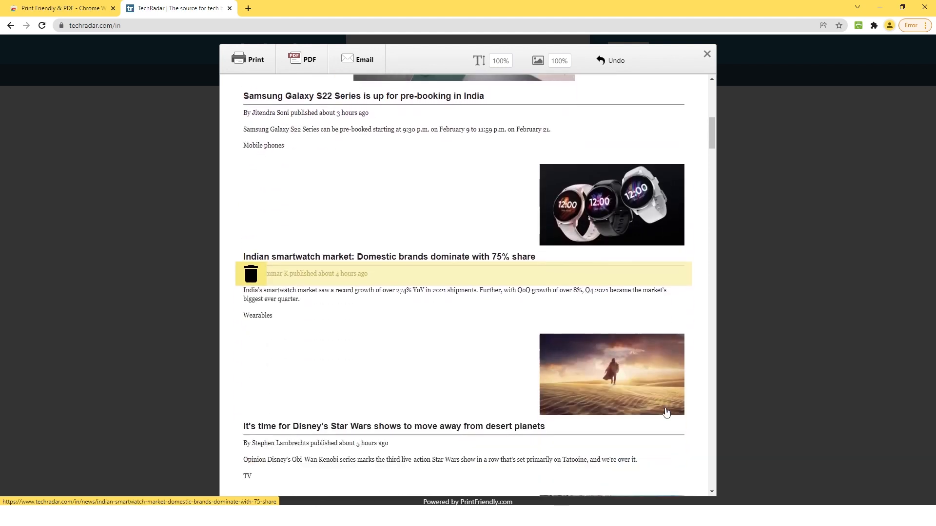
pyautogui.scroll(-3)
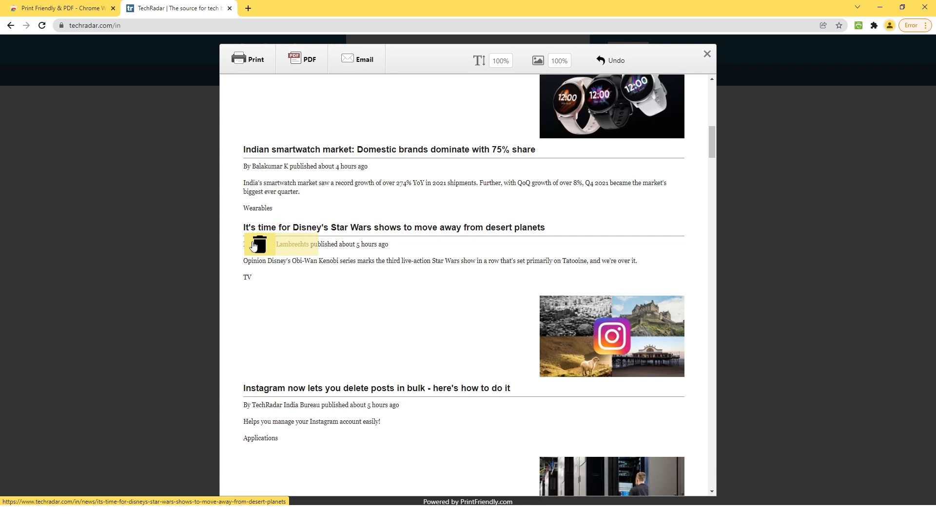
# Set the article text size to 120% and send the cleaned page to print.
pyautogui.click(500, 60)
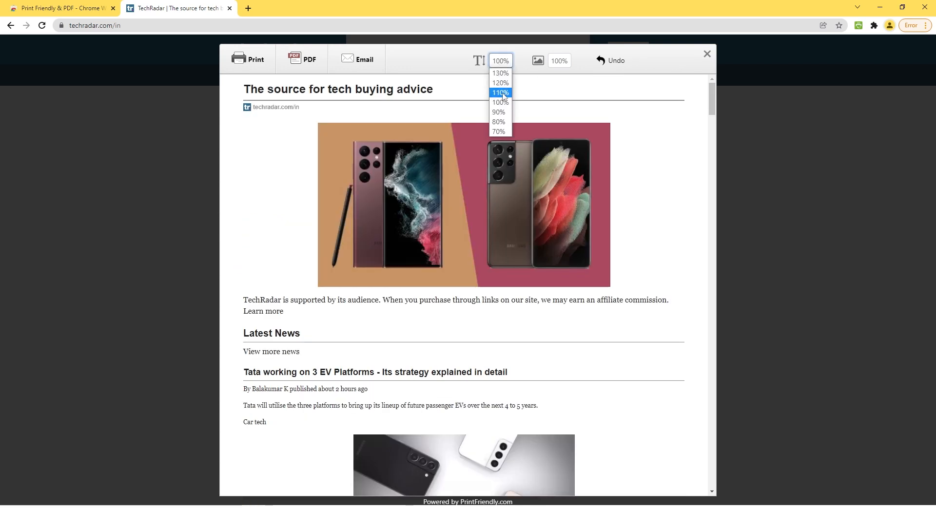
pyautogui.click(499, 82)
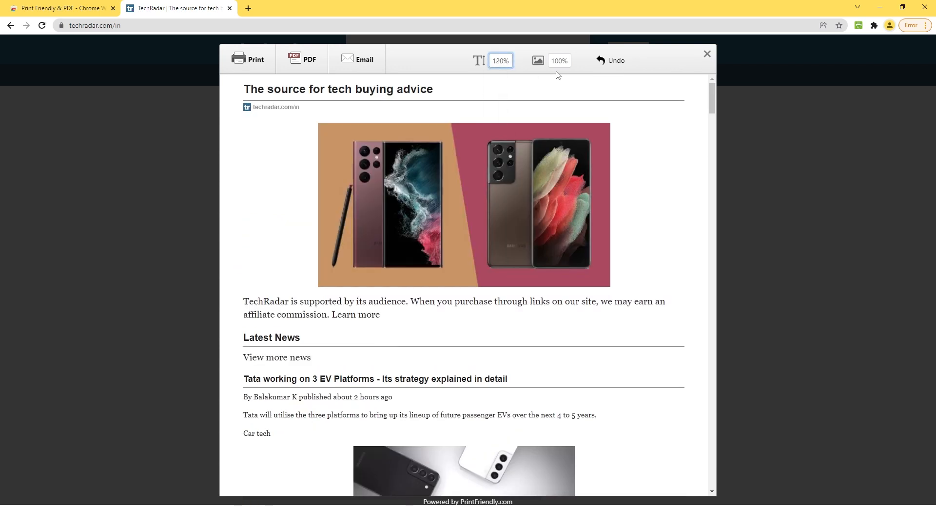
pyautogui.click(246, 59)
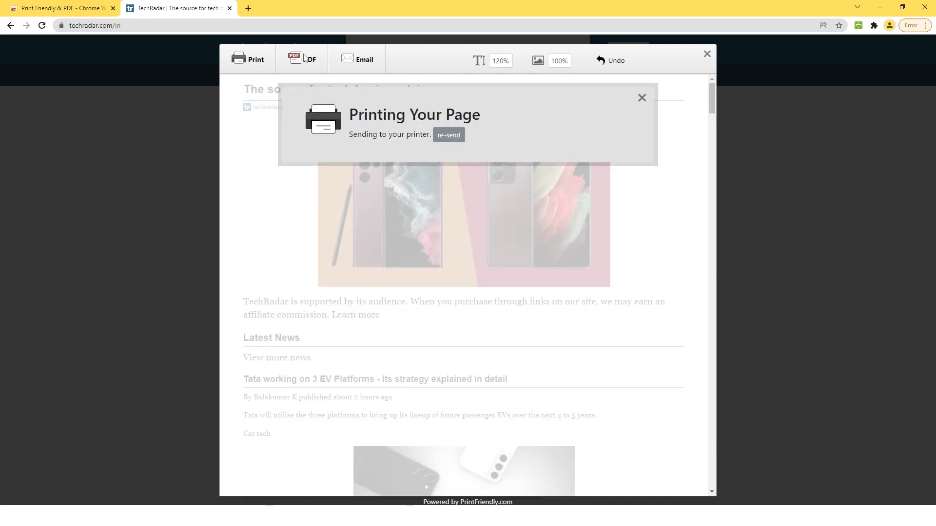
pyautogui.click(302, 60)
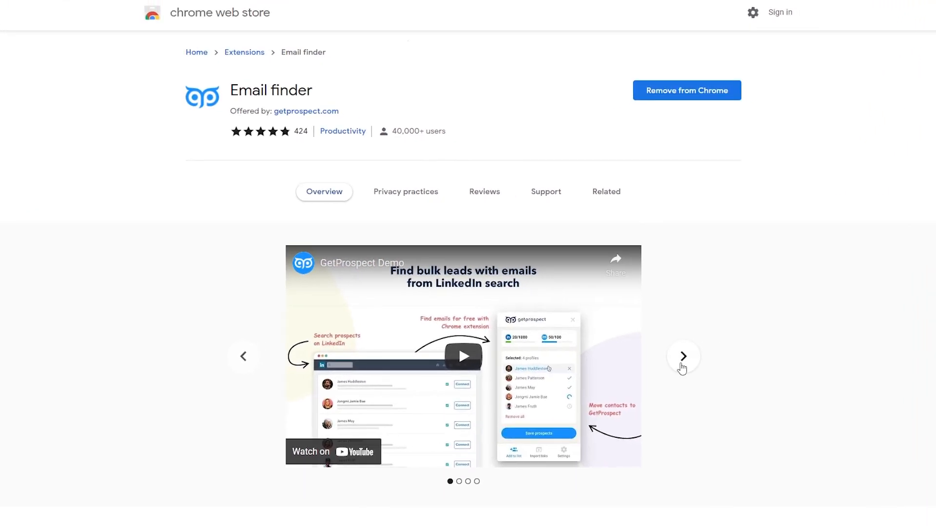
# Page through the Email finder screenshots to the B2B LinkedIn contact-finding slide.
pyautogui.click(683, 357)
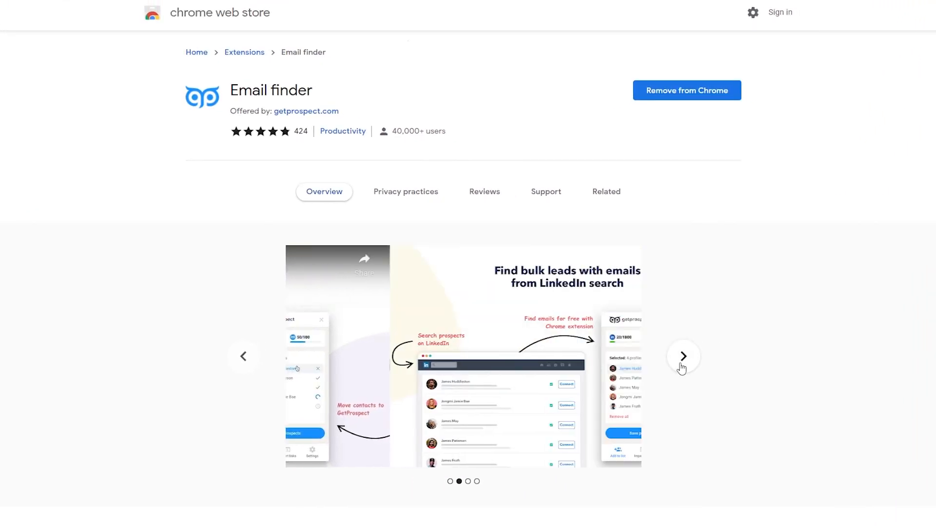
pyautogui.click(683, 357)
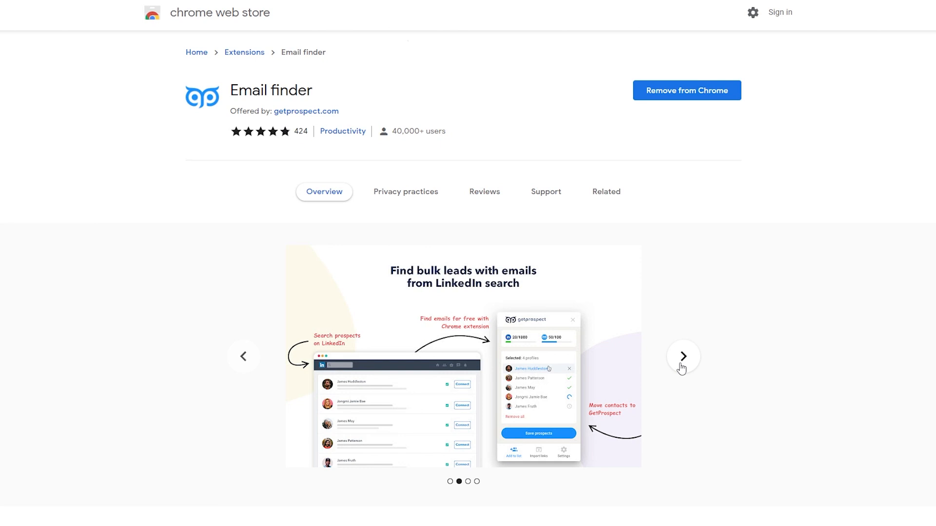
pyautogui.click(682, 356)
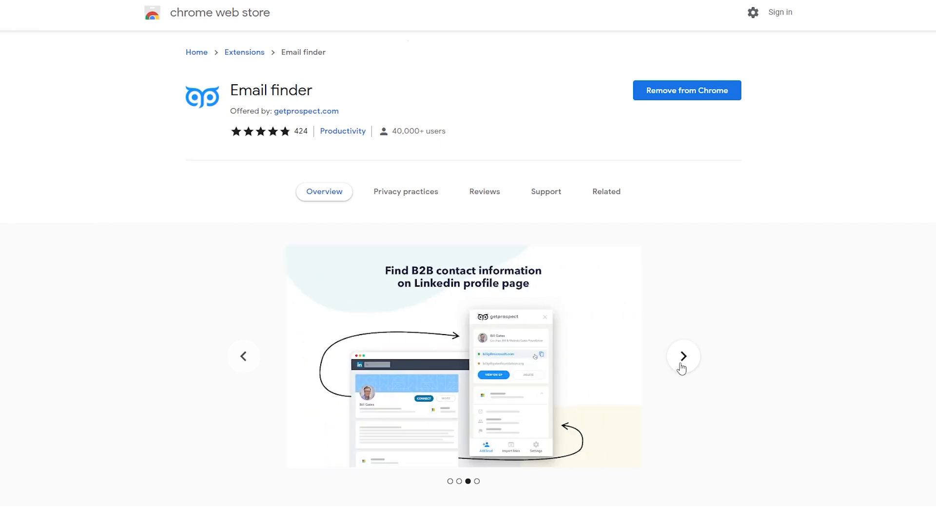
pyautogui.click(682, 356)
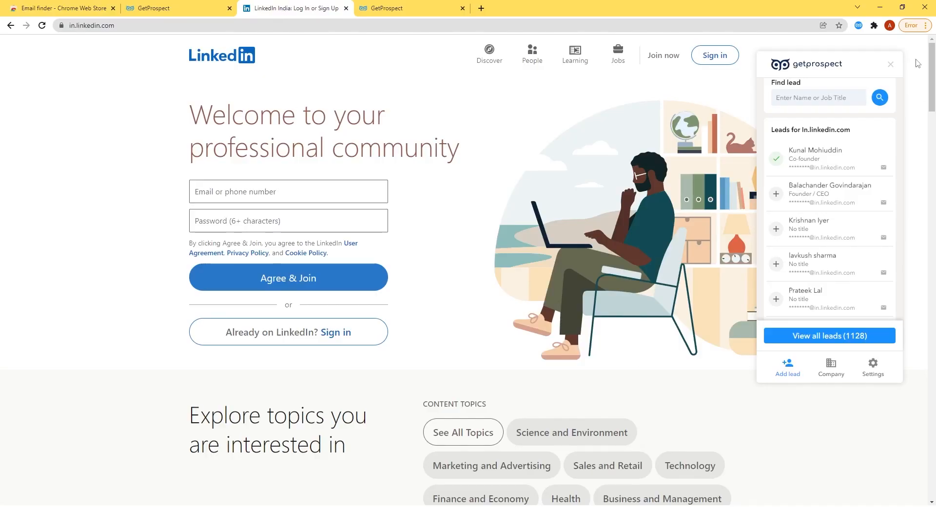
# Scroll through the GetProspect leads list found for in.linkedin.com.
pyautogui.scroll(-3)
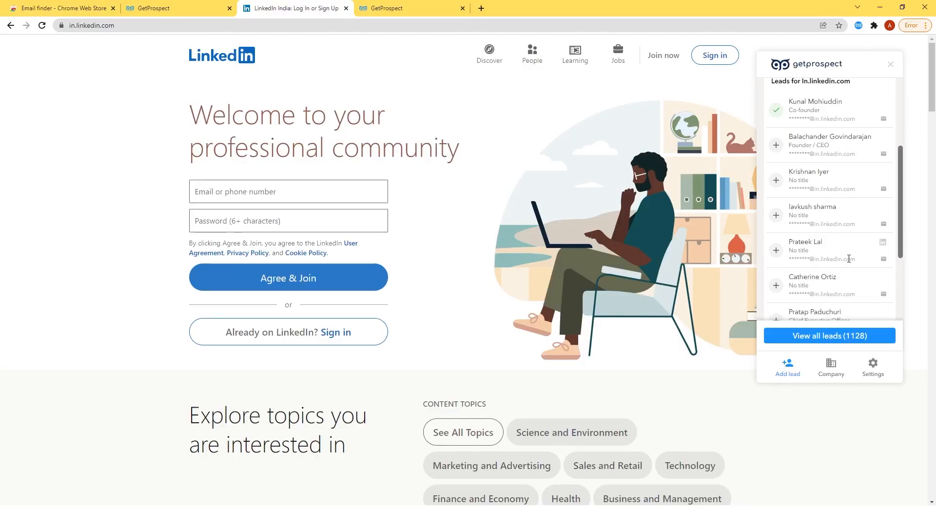
pyautogui.scroll(-3)
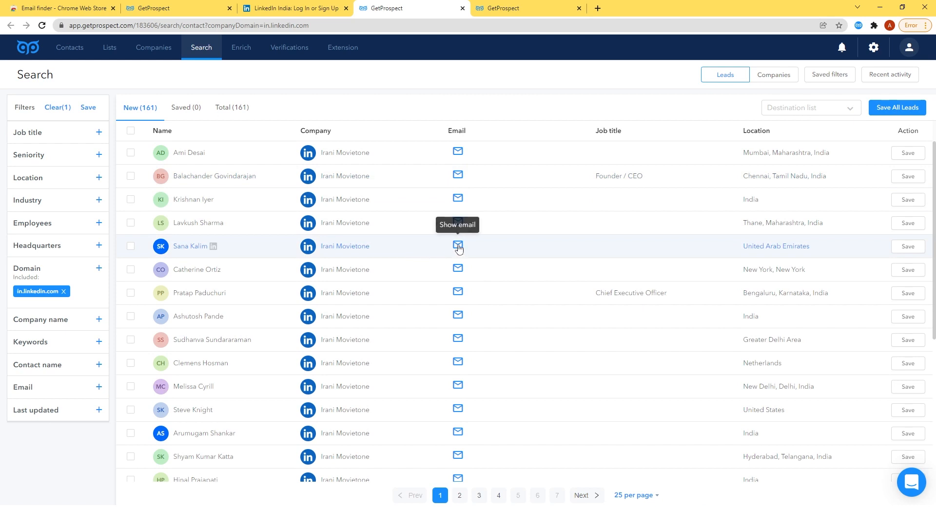
# Reveal the fifth lead's email, then start saving all 161 leads and choose a destination list.
pyautogui.click(458, 247)
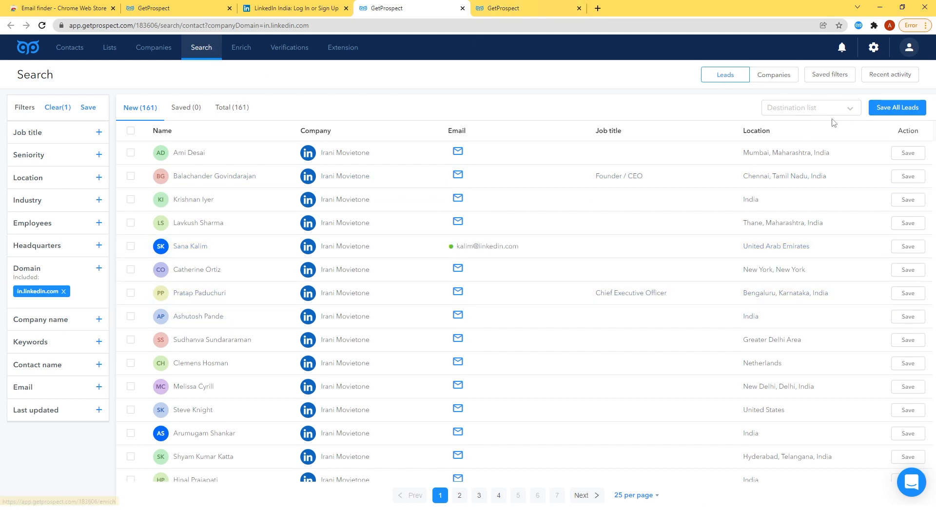
pyautogui.click(895, 107)
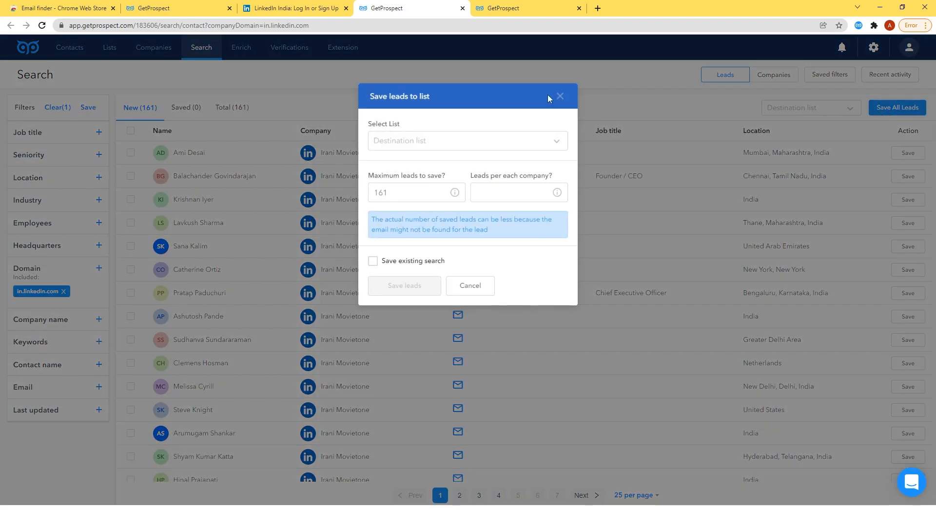
pyautogui.click(467, 141)
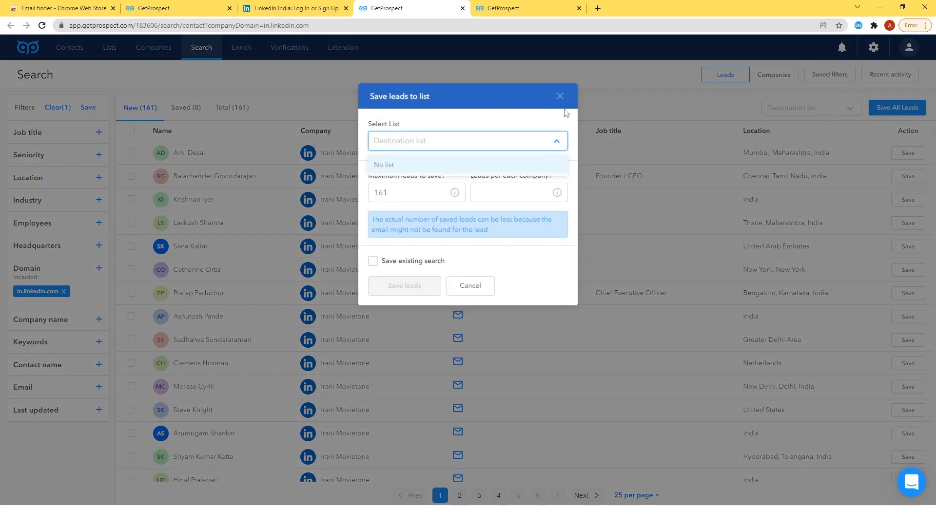
pyautogui.click(559, 96)
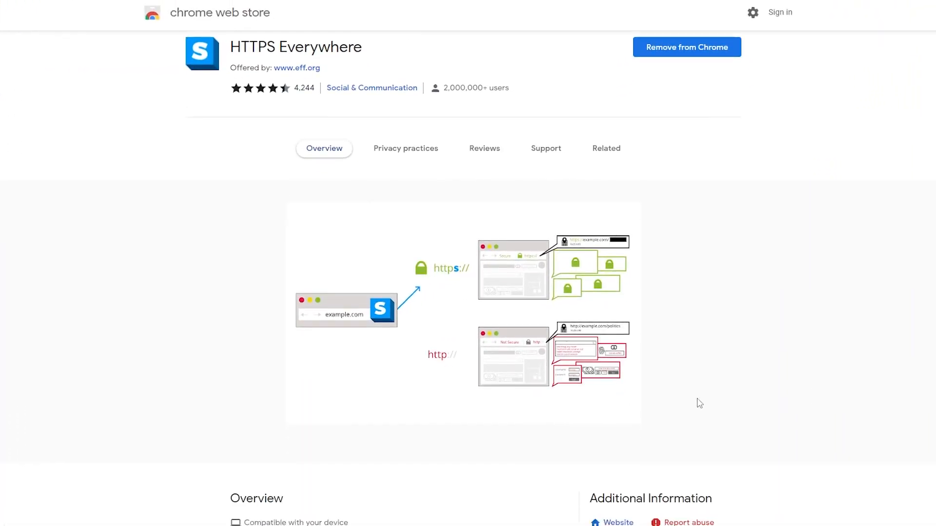
# Scroll the HTTPS Everywhere listing and expand its full Overview description.
pyautogui.scroll(-3)
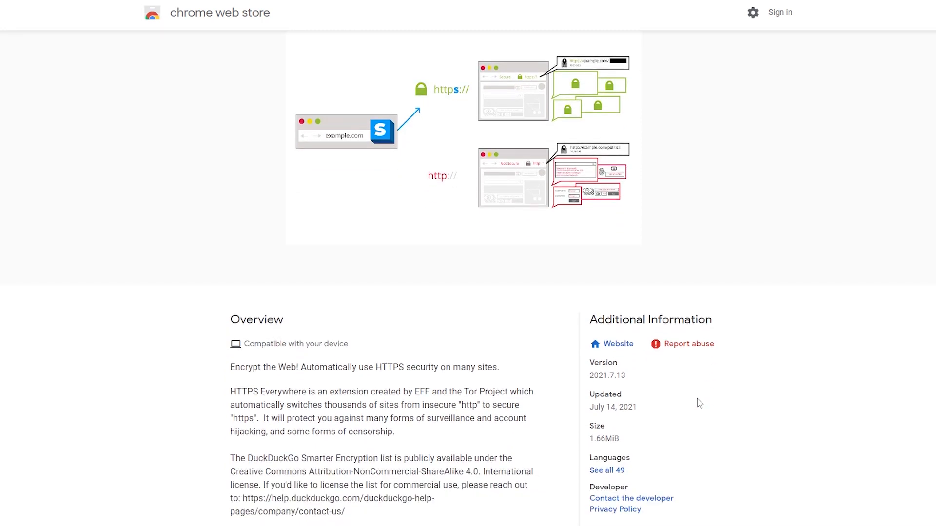
pyautogui.scroll(-3)
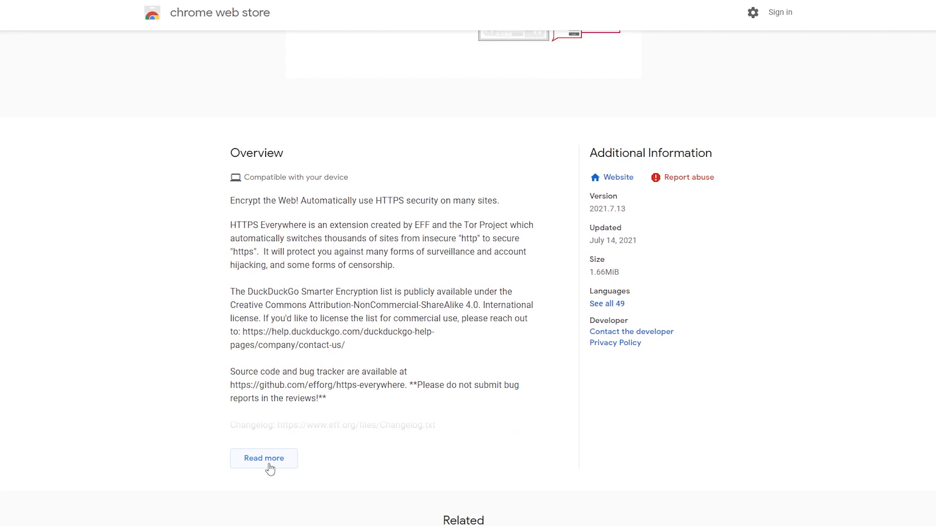
pyautogui.click(263, 458)
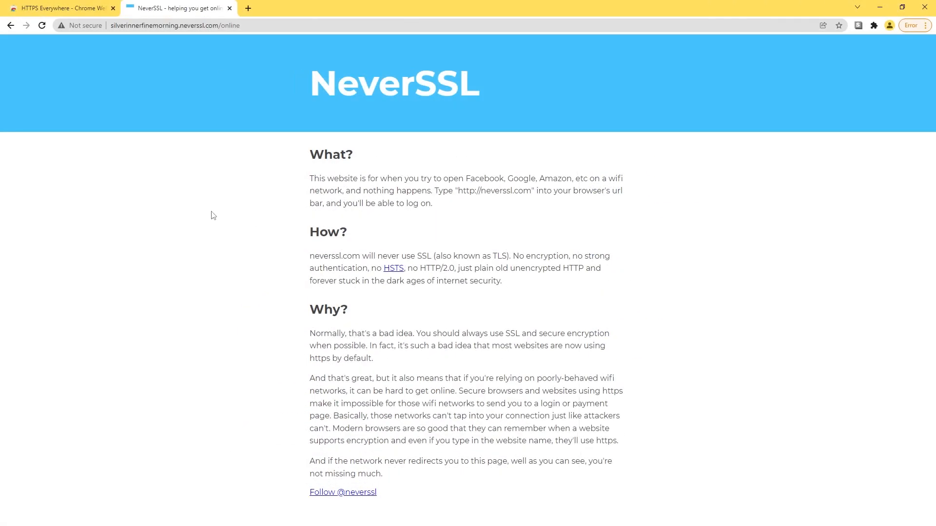
pyautogui.moveTo(650, 208)
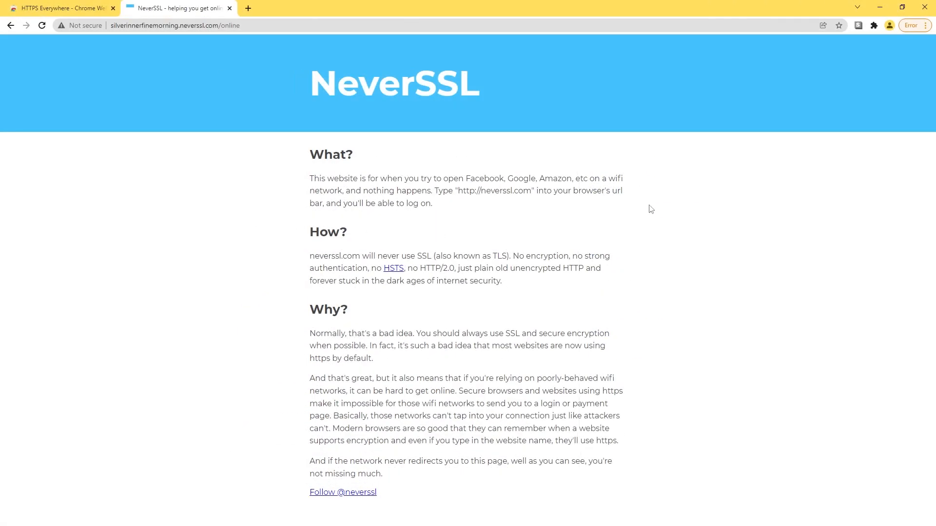
pyautogui.moveTo(132, 69)
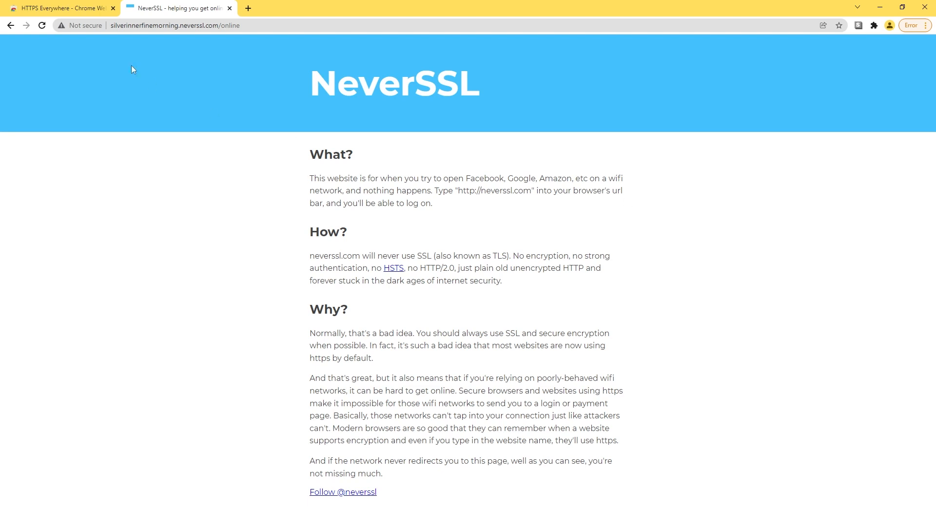
# Check from the HTTPS Everywhere toolbar icon that it is active on NeverSSL.
pyautogui.click(82, 25)
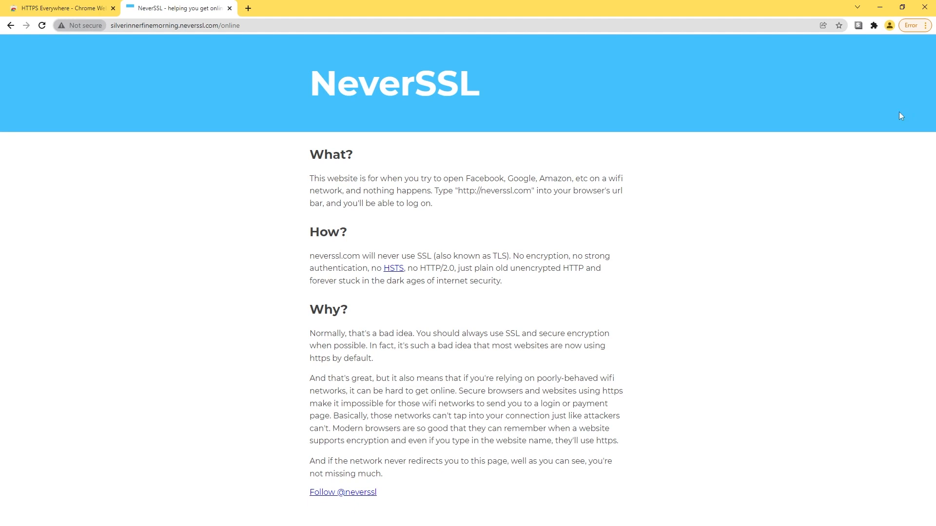
pyautogui.click(858, 25)
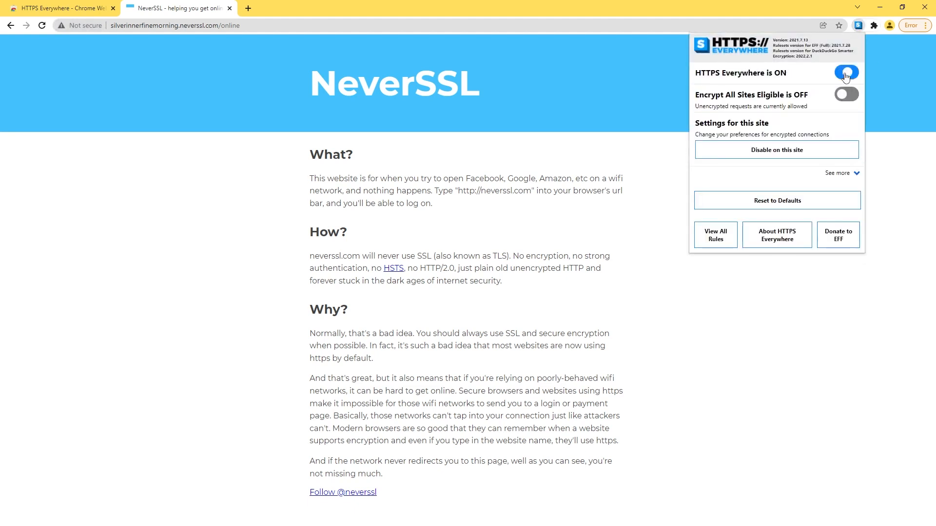
pyautogui.click(851, 68)
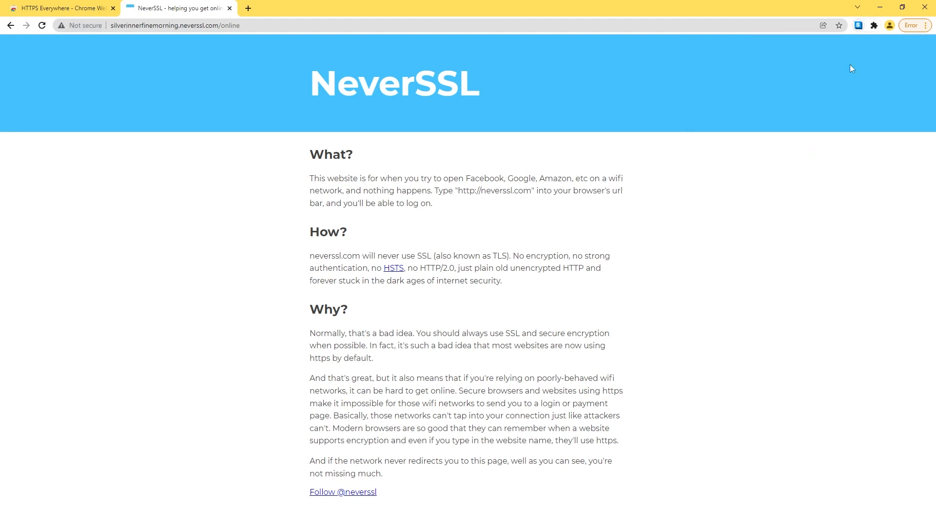
pyautogui.click(858, 25)
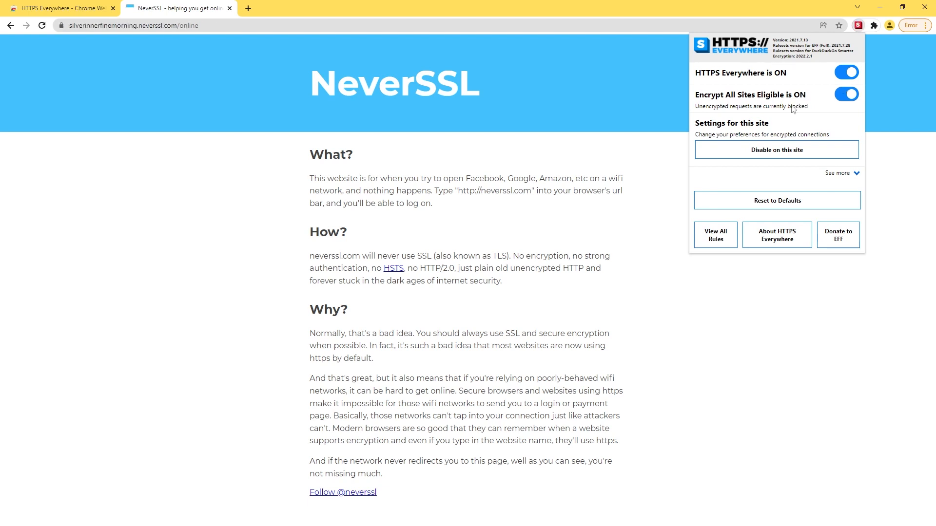
# View the site-info lock details confirming the connection is secure.
pyautogui.click(62, 25)
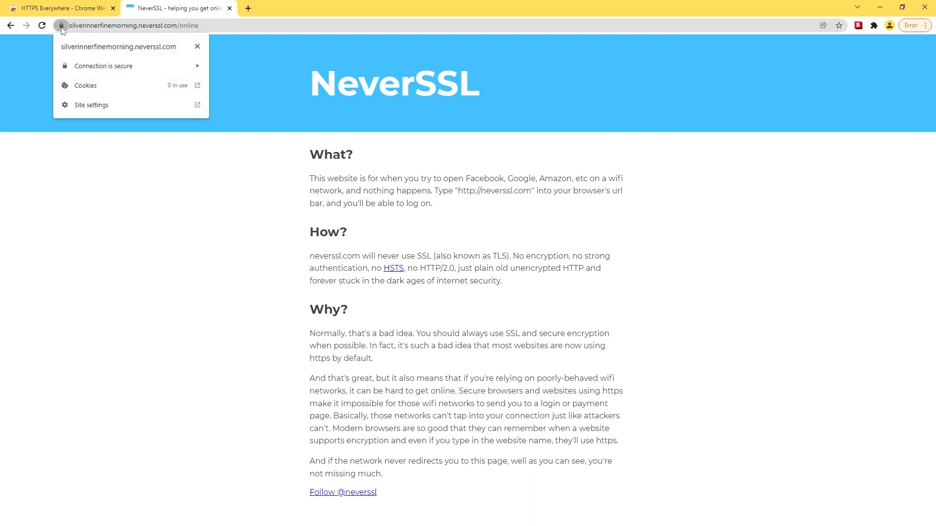
pyautogui.moveTo(130, 65)
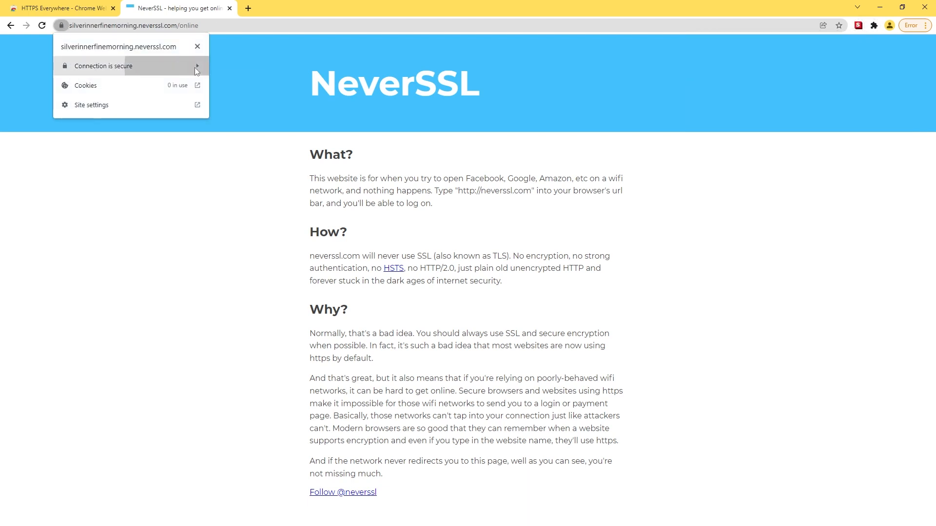
pyautogui.click(104, 65)
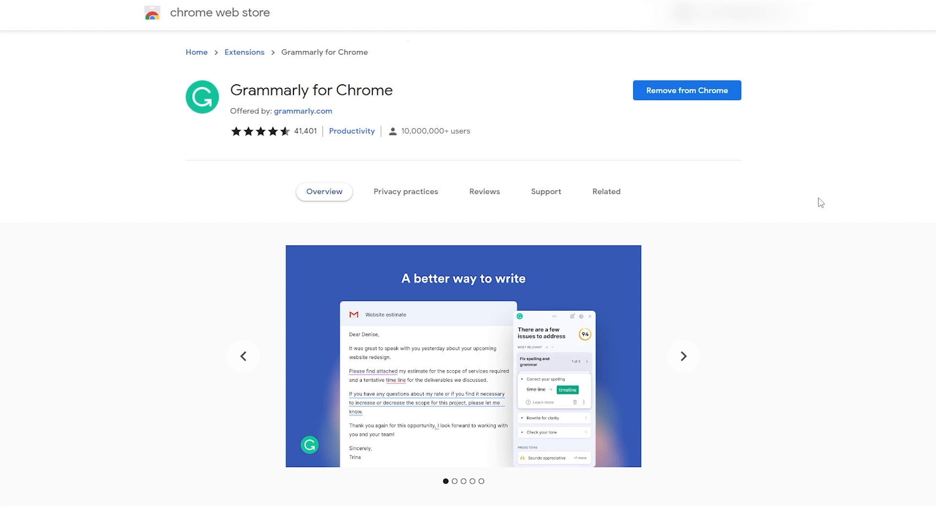
pyautogui.moveTo(683, 357)
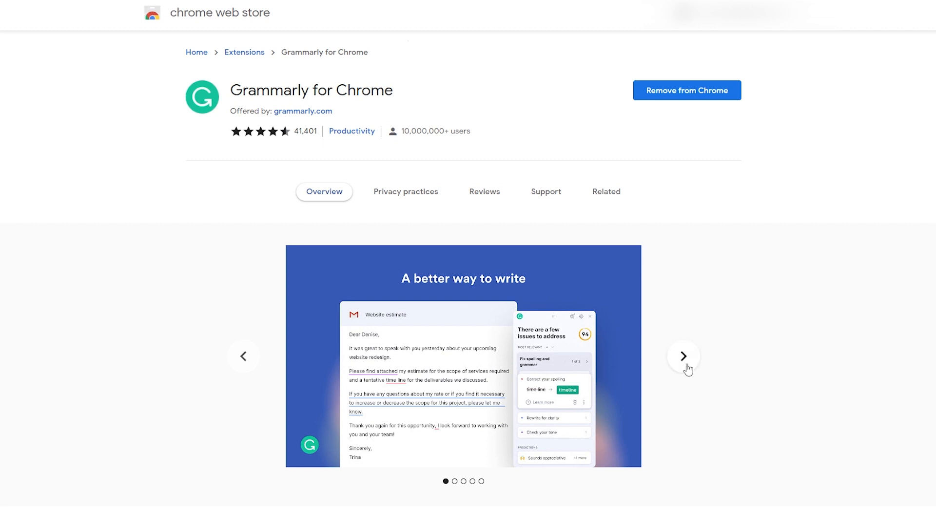
# Page the Grammarly screenshot carousel through all five slides to 'Enhance your fluency'.
pyautogui.click(683, 357)
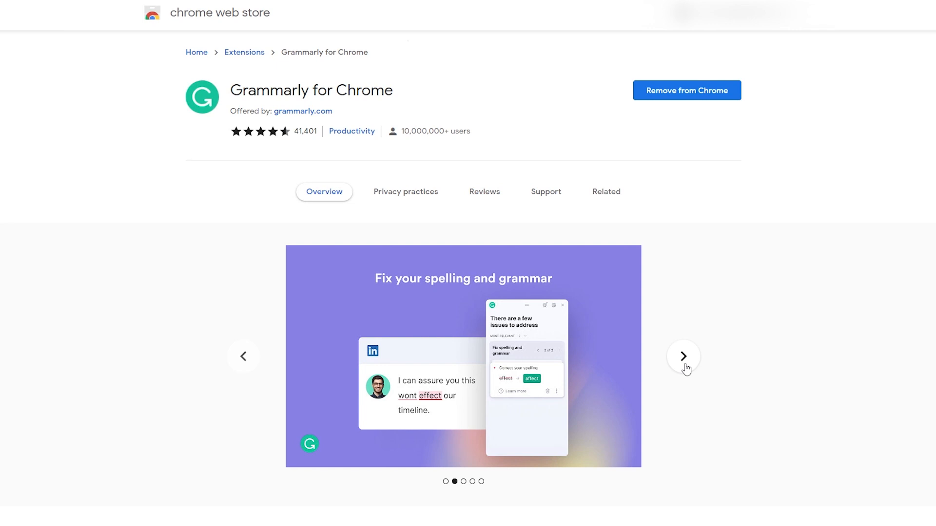
pyautogui.click(683, 357)
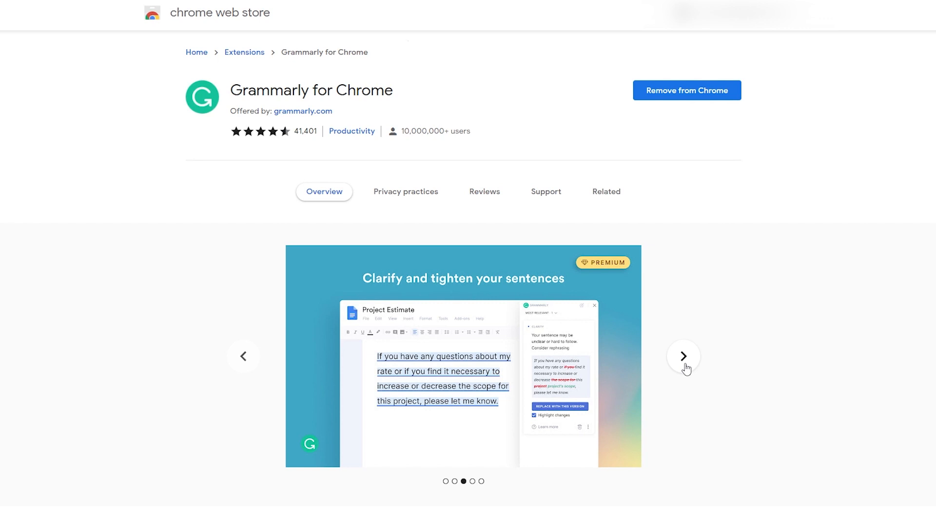
pyautogui.click(682, 357)
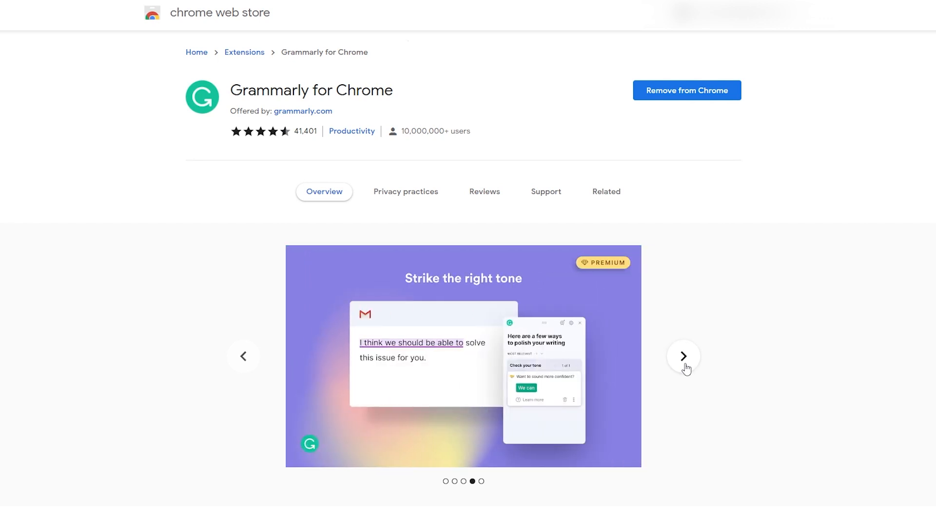
pyautogui.click(682, 357)
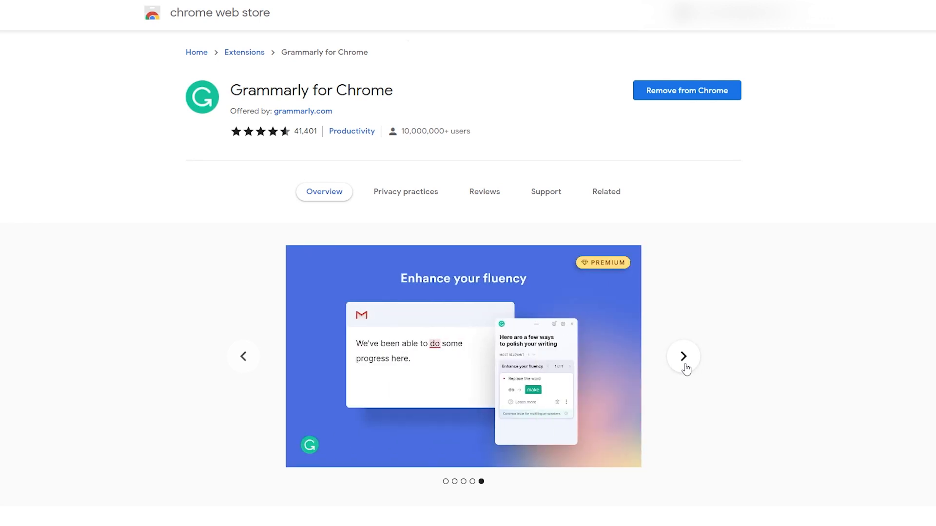
pyautogui.moveTo(753, 351)
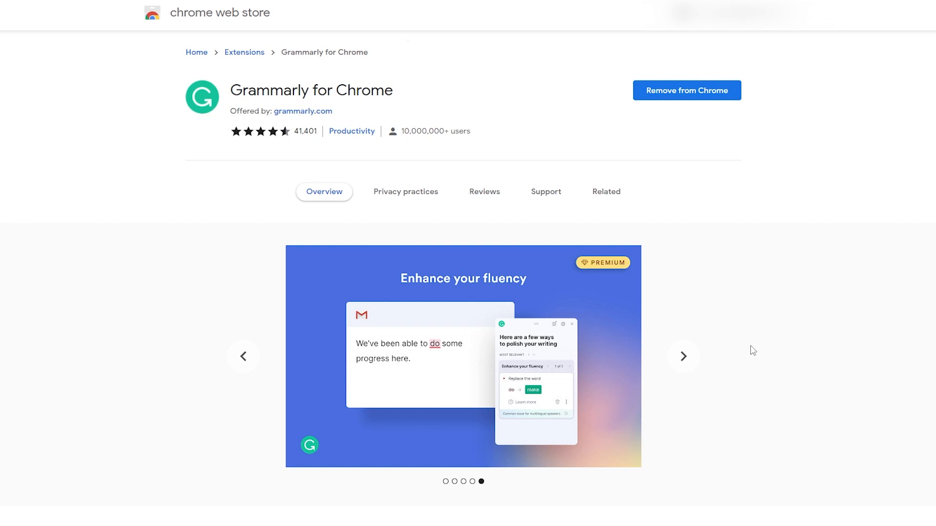
# Write 'What is your name?' in the blank Google Doc.
pyautogui.write('Wh')
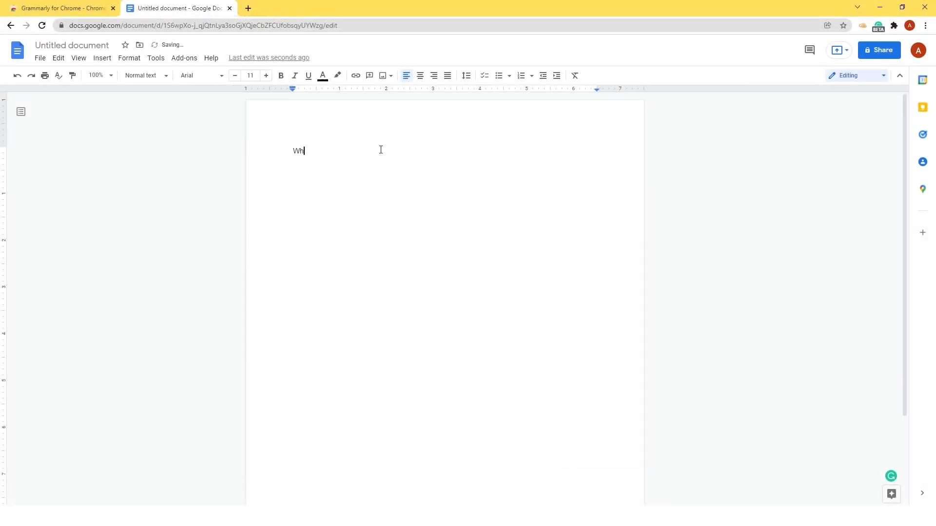
pyautogui.write('at is you')
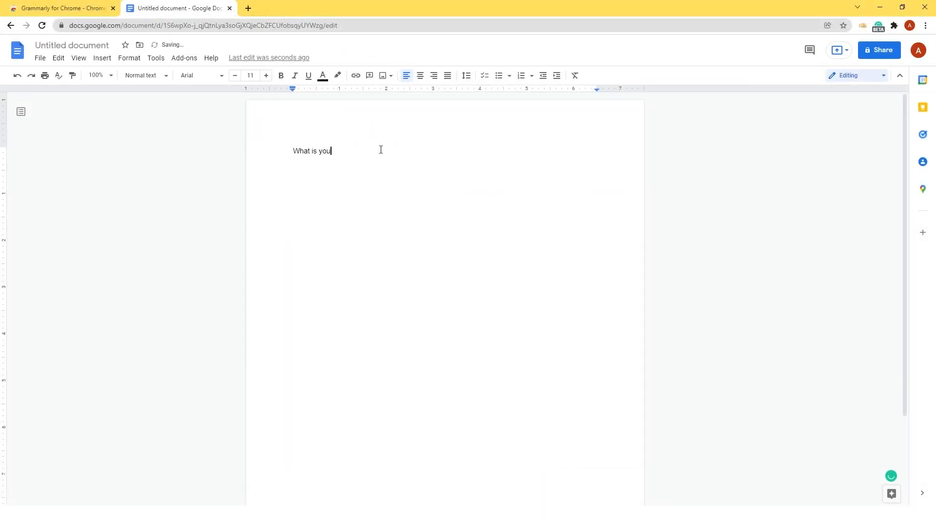
pyautogui.write('r nam')
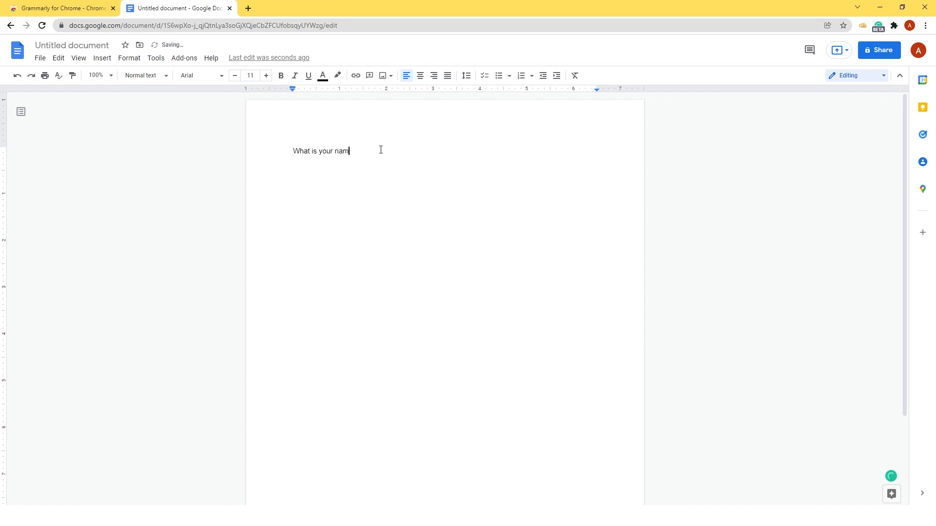
pyautogui.write('?')
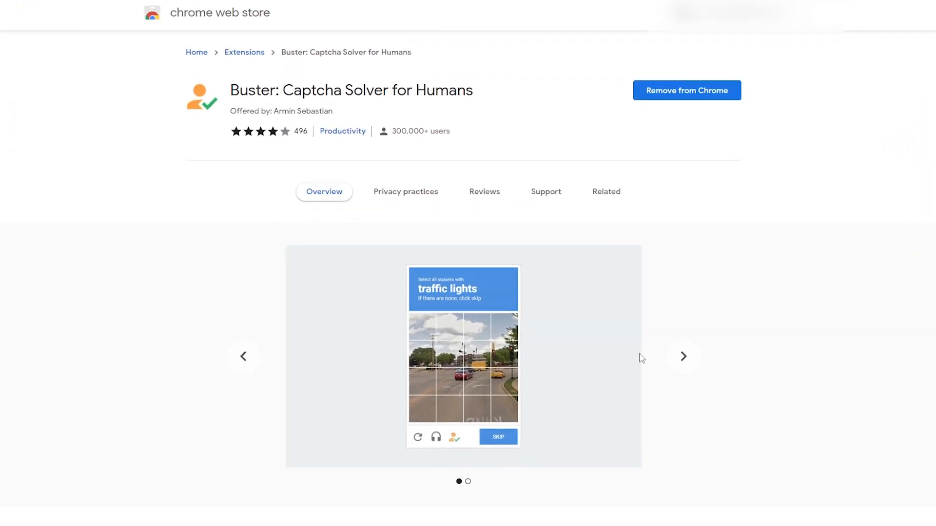
pyautogui.moveTo(656, 348)
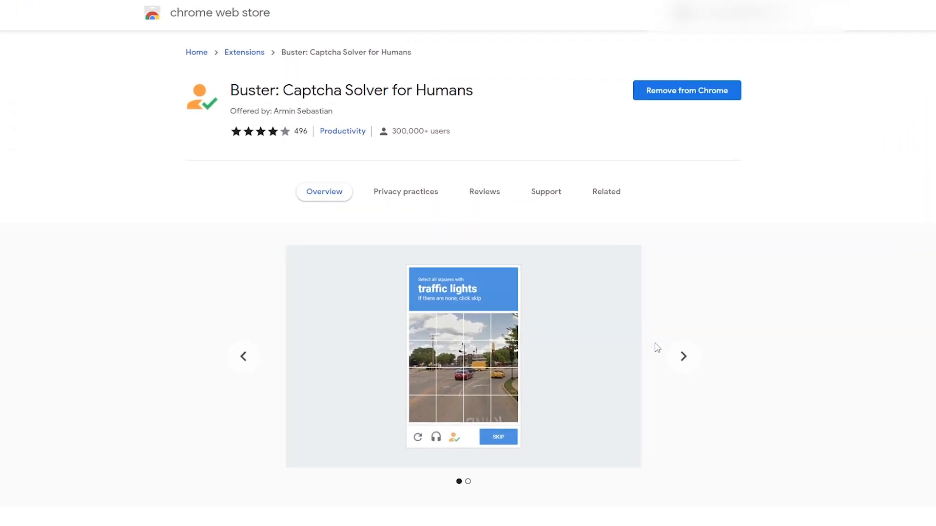
# Advance the Buster: Captcha Solver listing to its next screenshot.
pyautogui.click(684, 357)
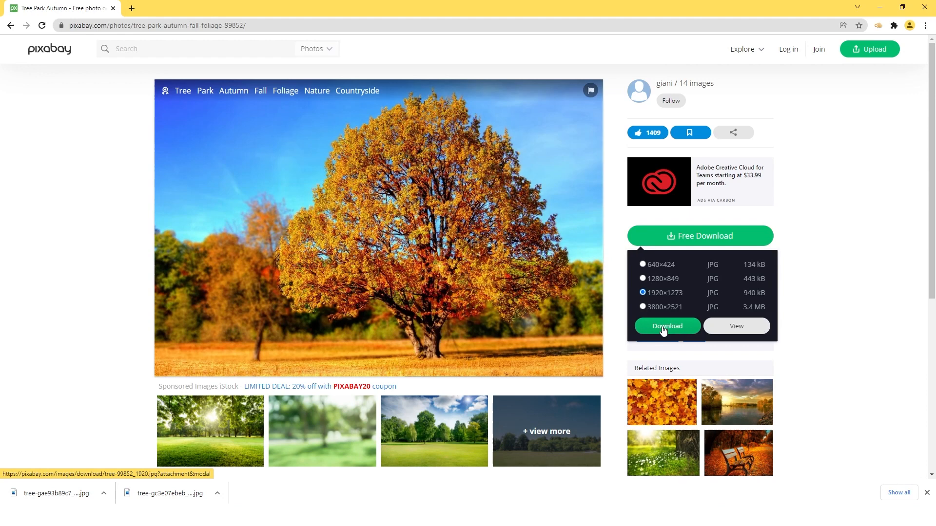
# Start the not-a-robot check, mark the traffic-light squares, verify, and begin the hills challenge.
pyautogui.click(667, 326)
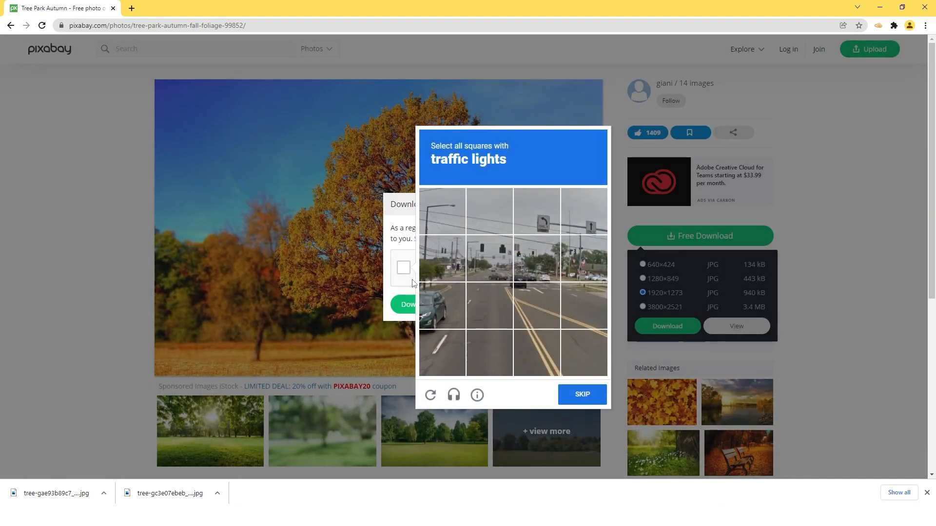
pyautogui.click(489, 258)
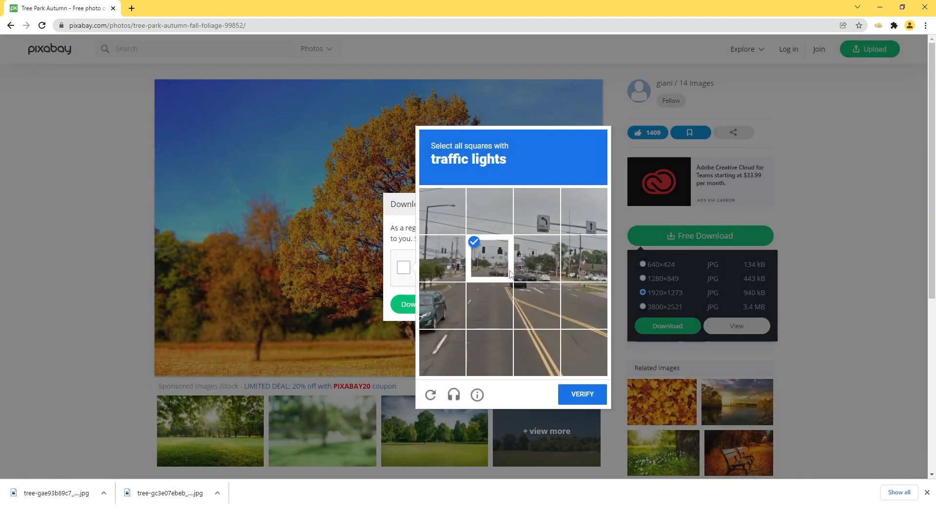
pyautogui.click(583, 304)
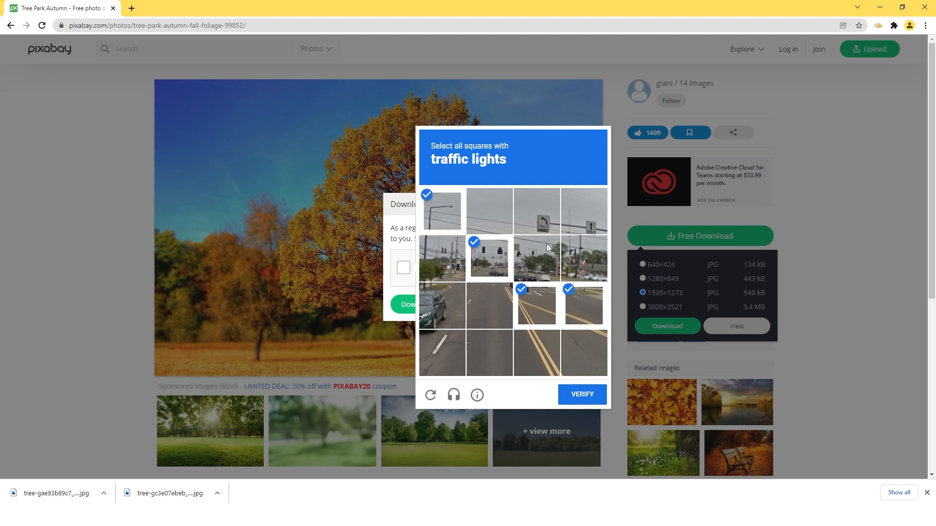
pyautogui.click(536, 258)
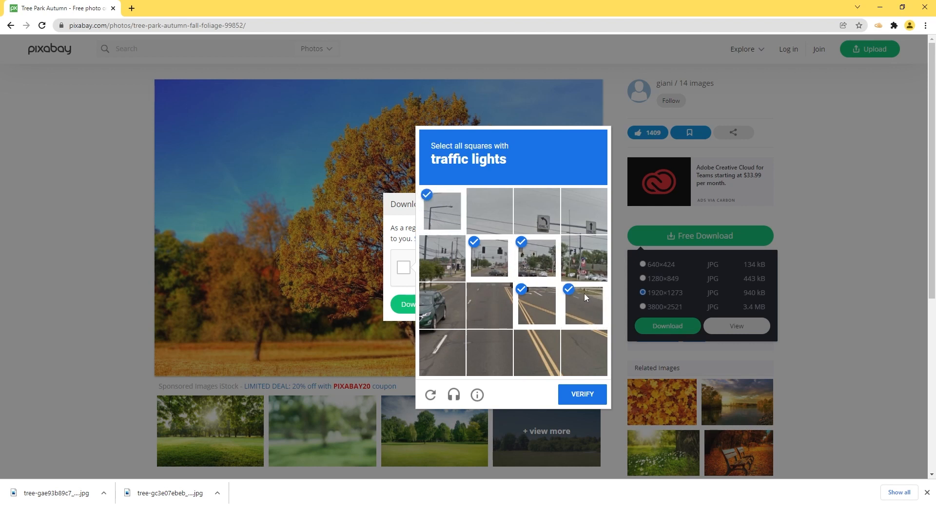
pyautogui.click(581, 394)
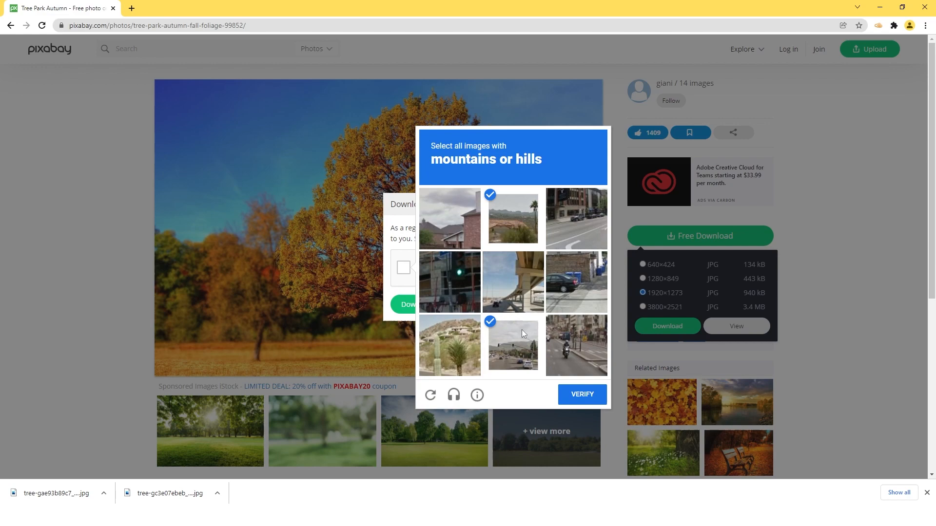
pyautogui.click(581, 395)
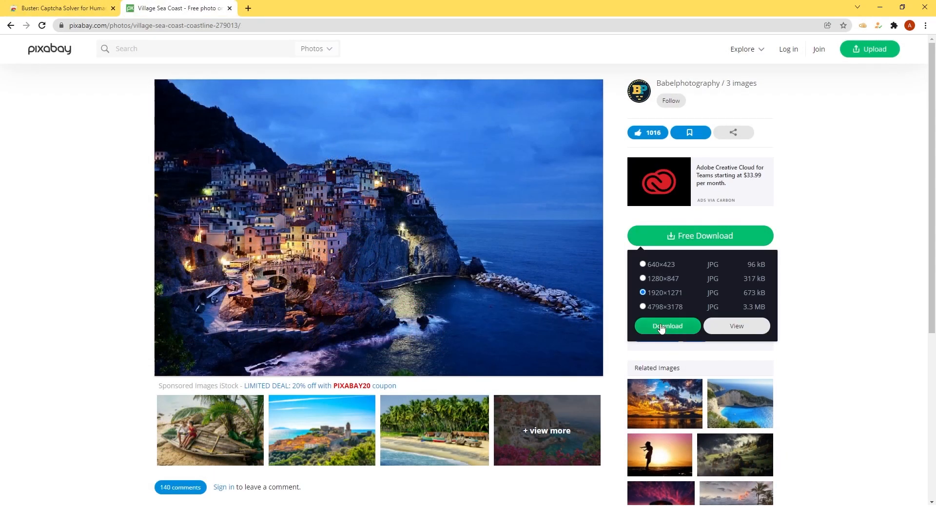
# Download the Village Sea Coast photo at 1920×1271, letting Buster solve the captcha automatically.
pyautogui.click(667, 325)
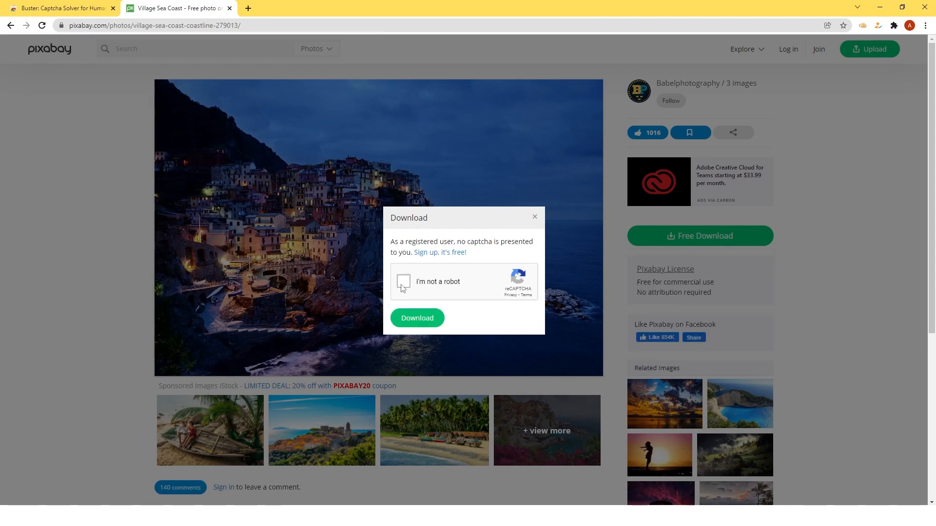
pyautogui.click(403, 282)
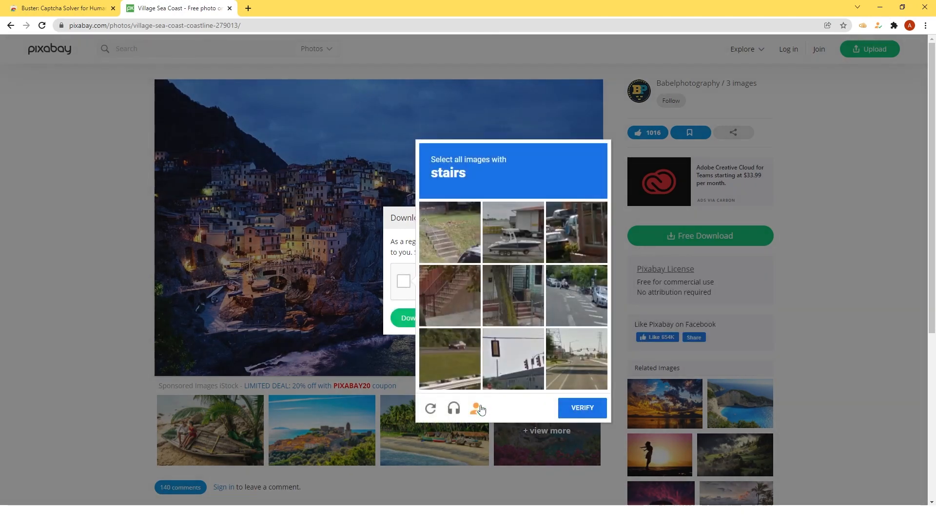
pyautogui.click(452, 408)
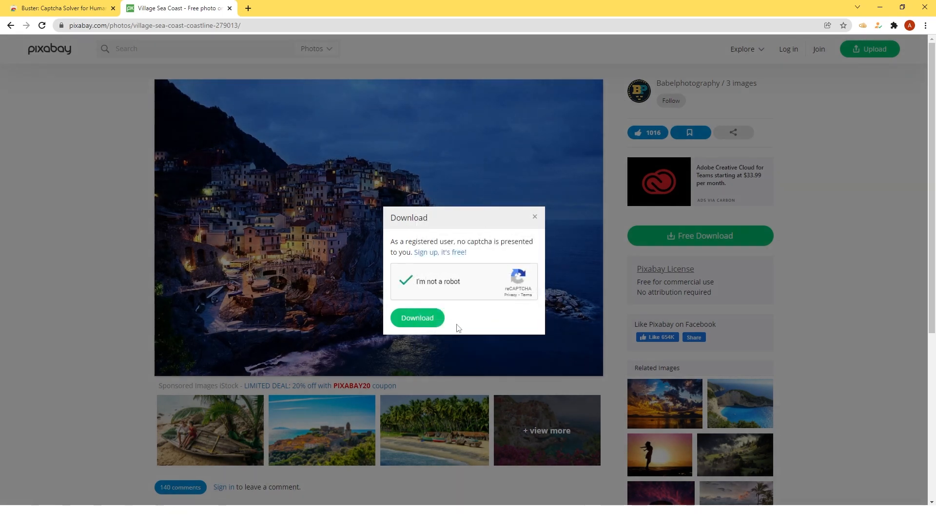
pyautogui.click(417, 318)
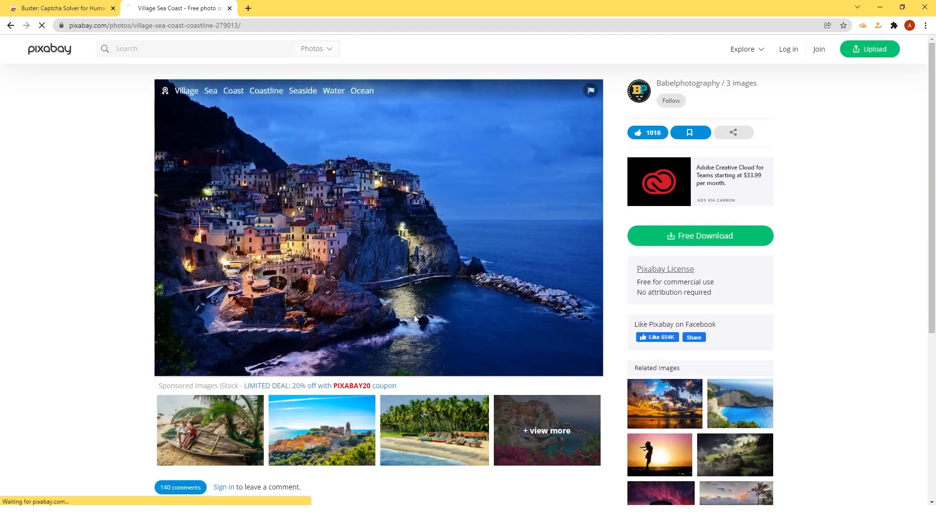
pyautogui.click(699, 236)
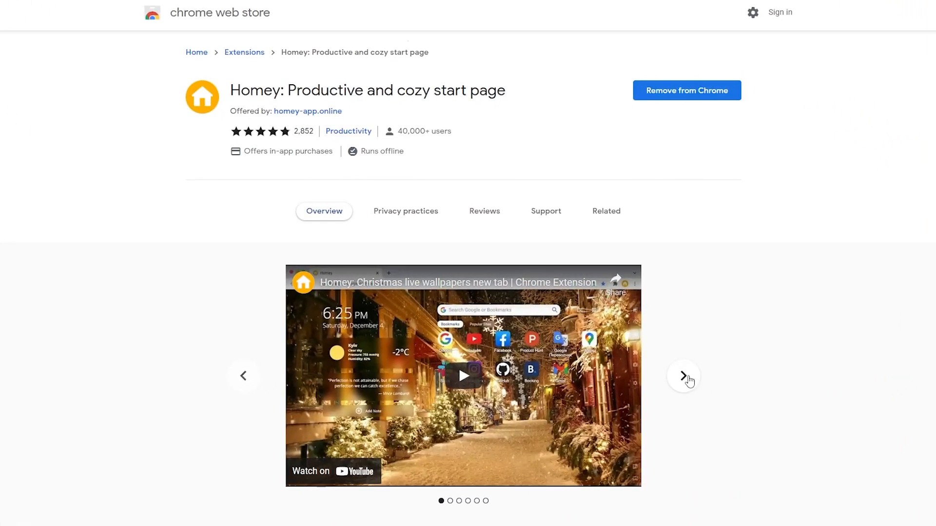
# Page the Homey listing's preview carousel five slides forward to the Gallery image.
pyautogui.click(682, 377)
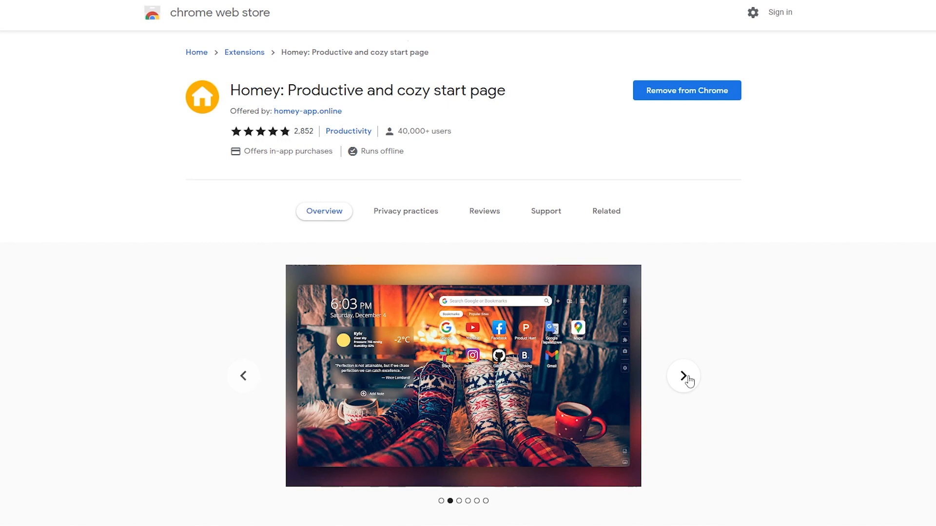
pyautogui.click(682, 375)
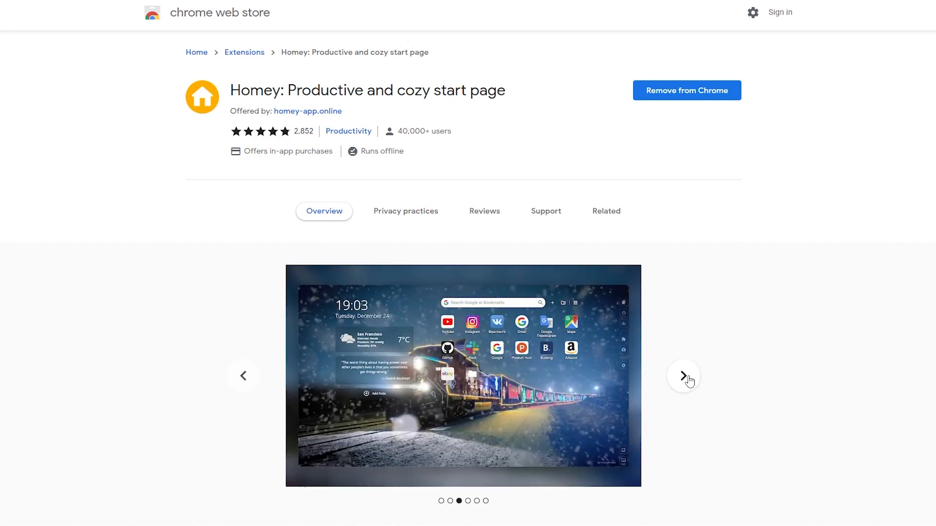
pyautogui.click(682, 376)
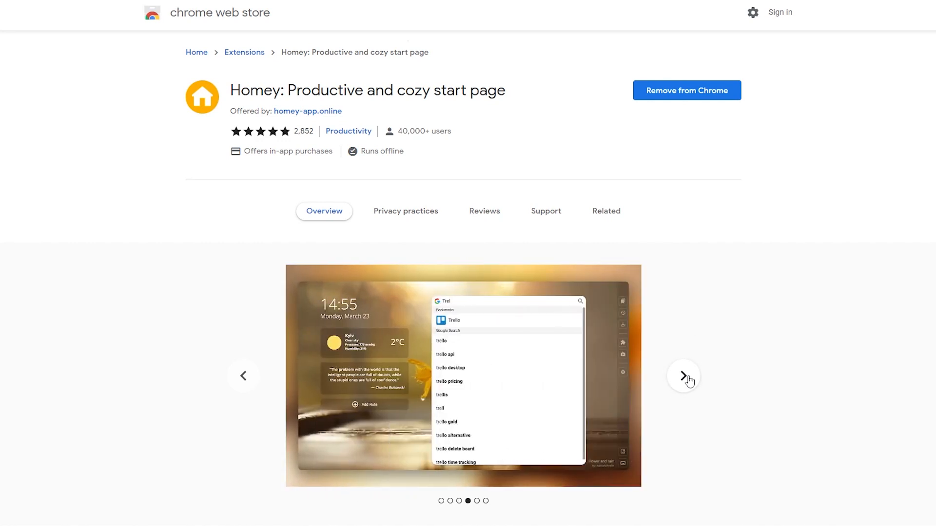
pyautogui.click(682, 375)
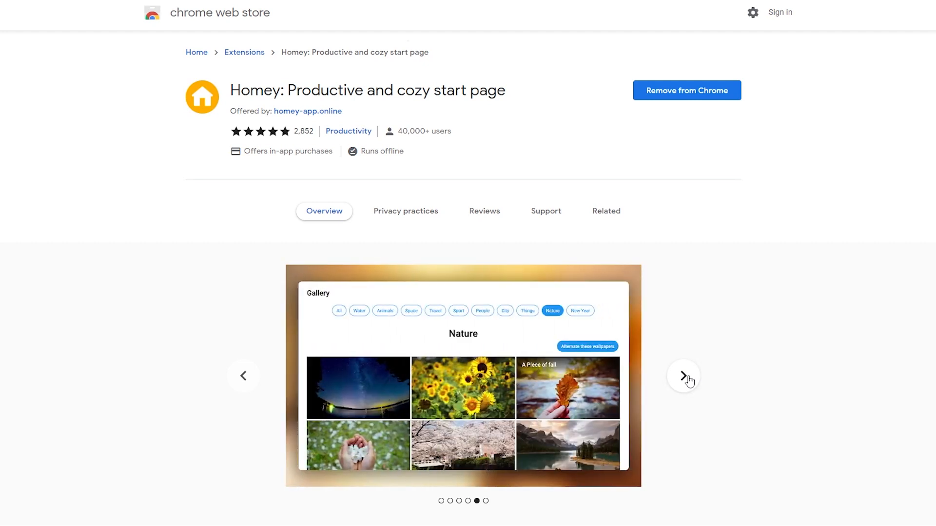
pyautogui.click(682, 377)
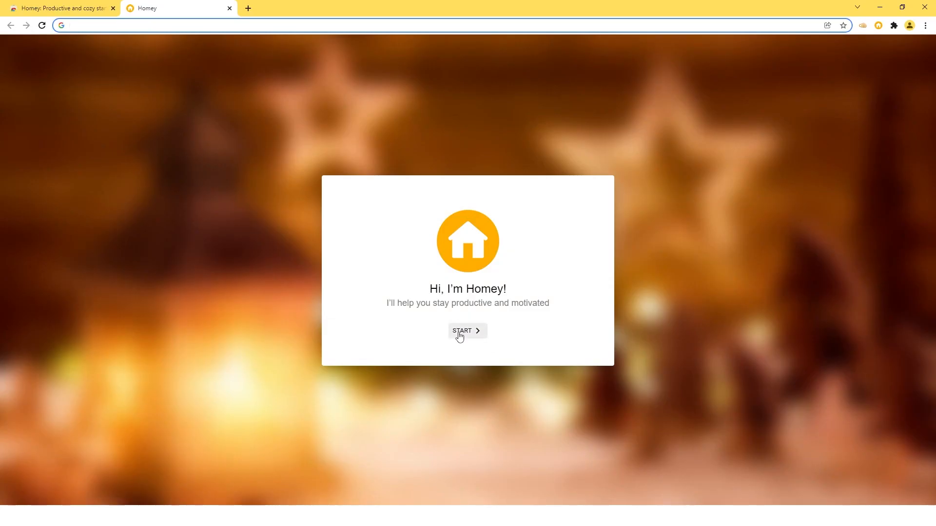
# Set up the Homey start page with YouTube and Canva bookmarks and finish.
pyautogui.click(467, 330)
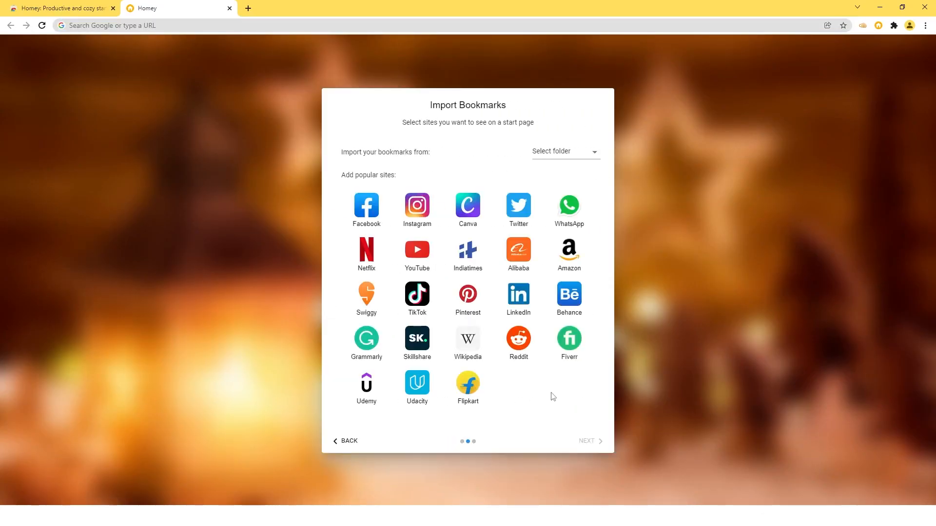
pyautogui.click(416, 250)
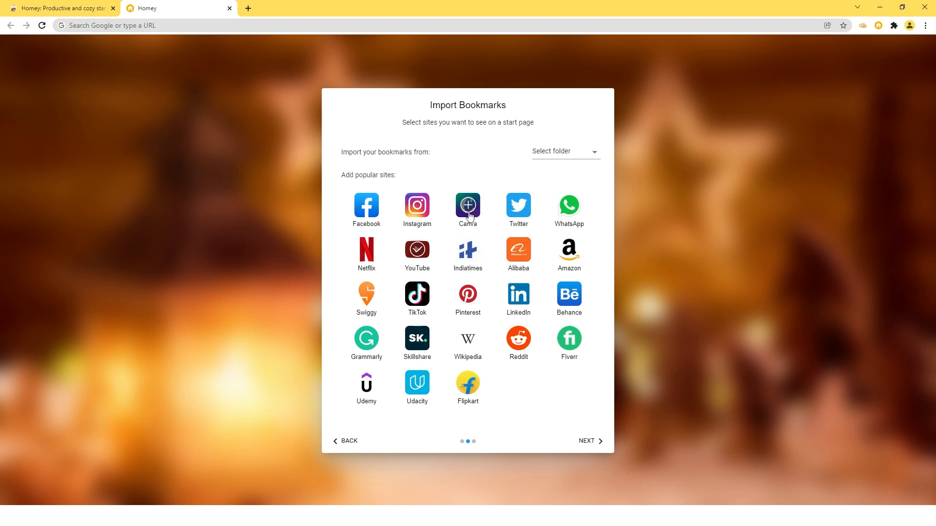
pyautogui.click(586, 440)
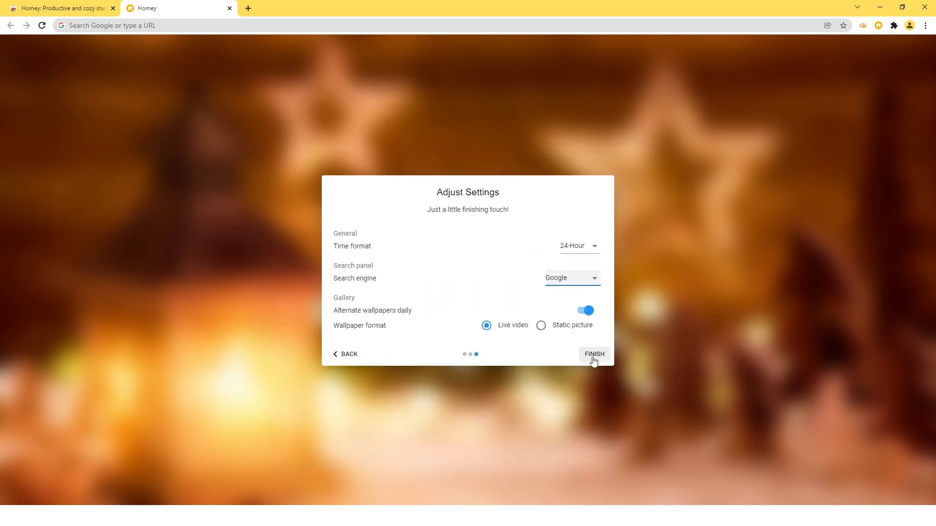
pyautogui.click(594, 354)
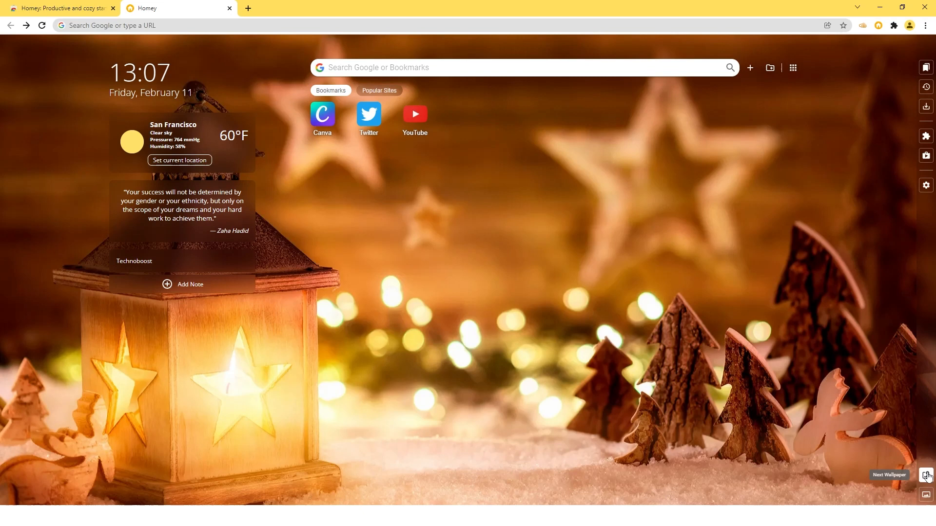
# Switch the Homey start page to a different wallpaper.
pyautogui.click(927, 475)
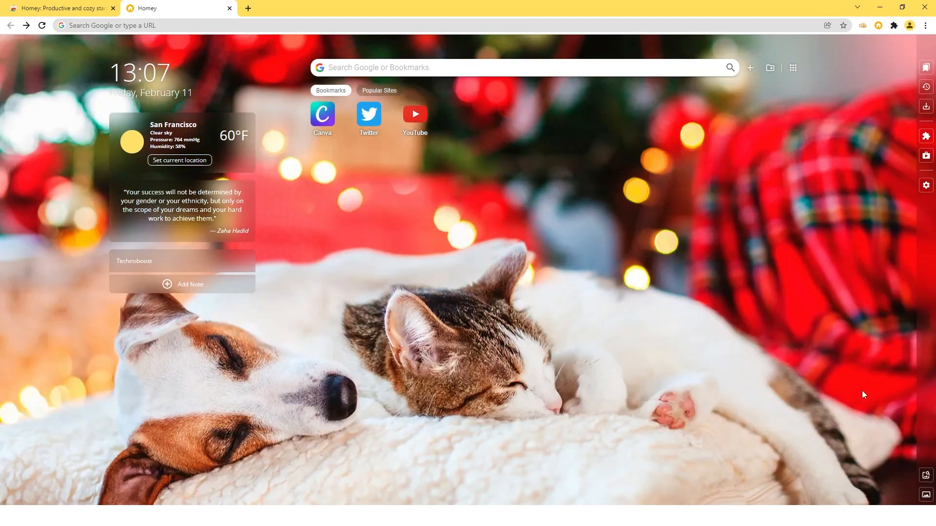
pyautogui.click(927, 475)
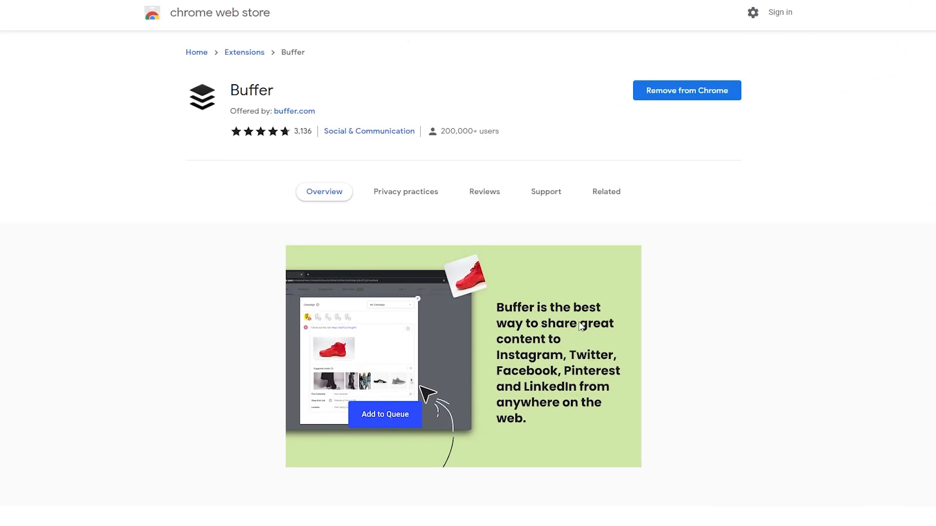
pyautogui.moveTo(663, 419)
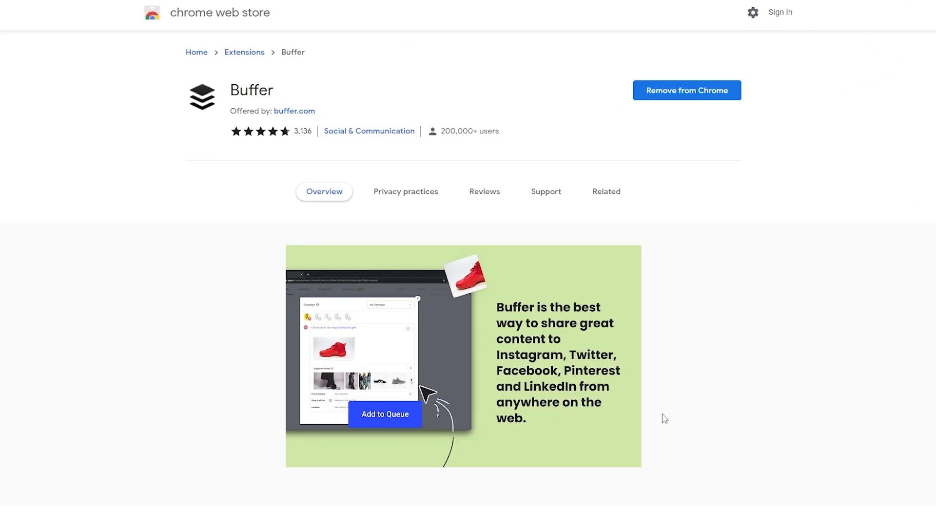
# Scroll the Buffer listing down to its Overview and additional information, version 4.0.4.
pyautogui.scroll(-3)
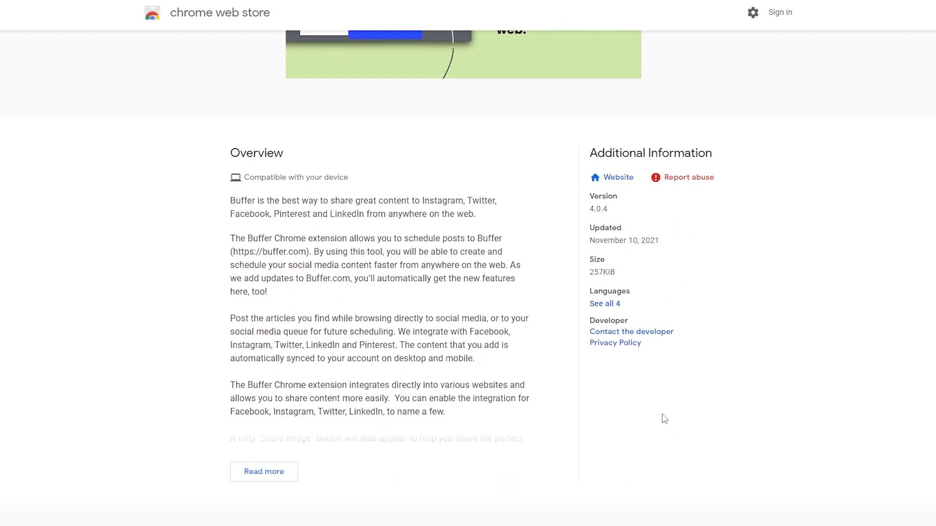
pyautogui.moveTo(260, 237)
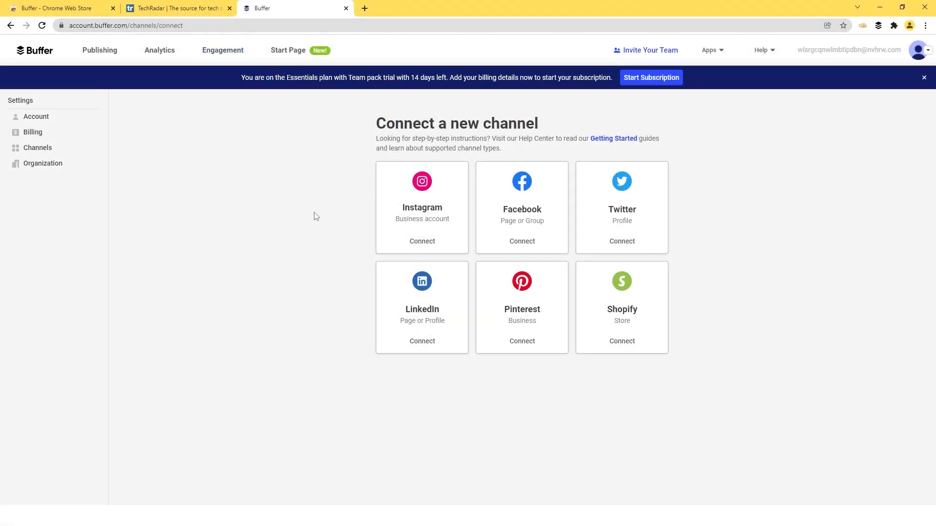
# Start connecting a Facebook Group channel in Buffer, then cancel it.
pyautogui.click(520, 241)
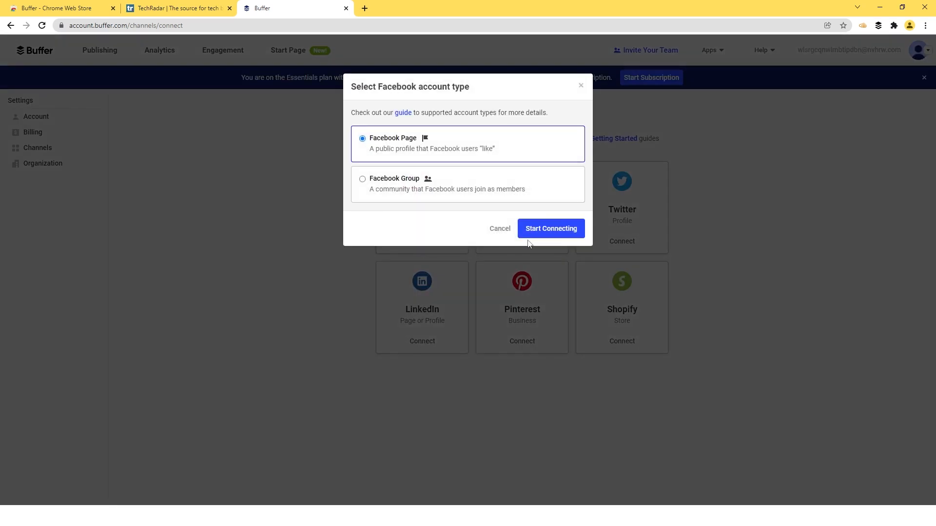
pyautogui.click(363, 179)
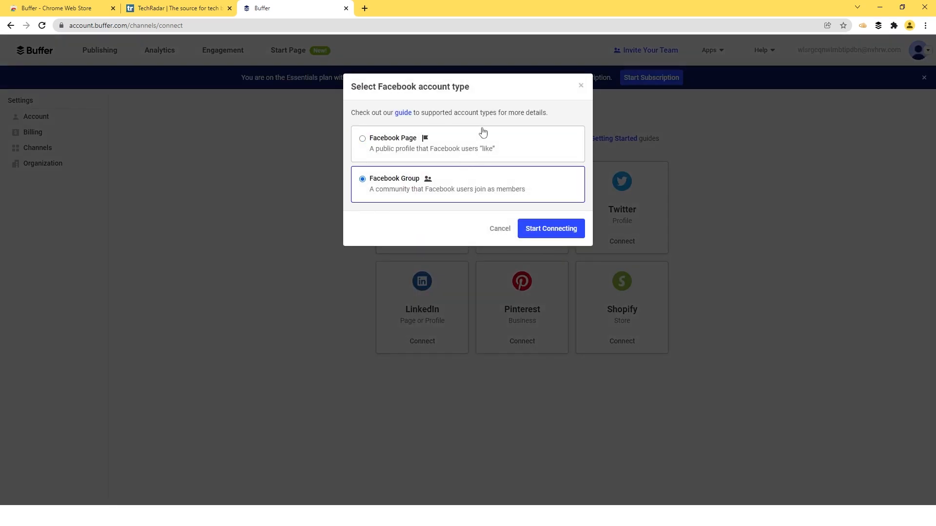
pyautogui.click(499, 228)
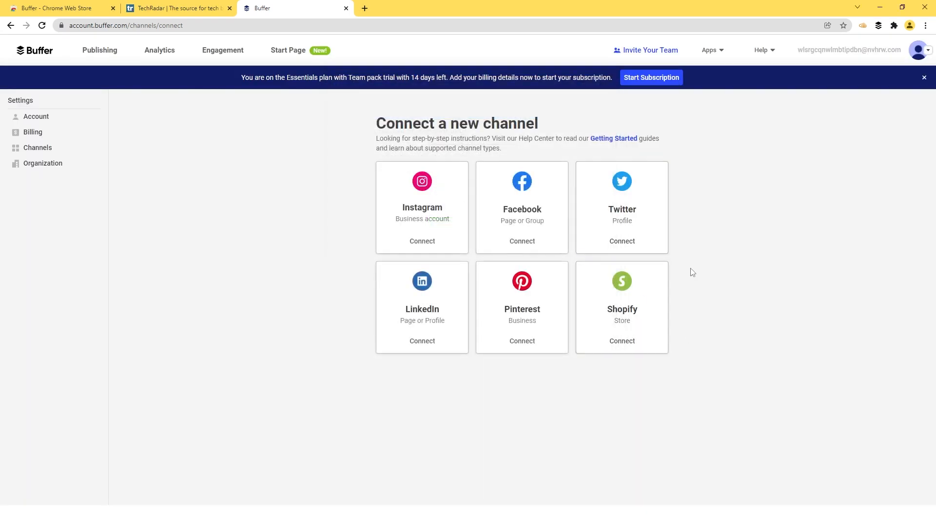
# Start connecting a Twitter profile, then cancel the authorization.
pyautogui.click(621, 241)
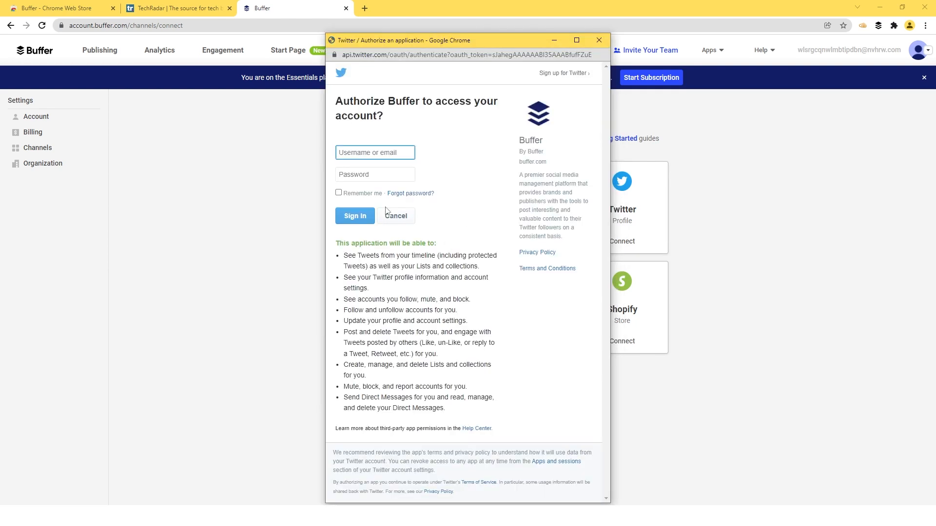
pyautogui.click(395, 216)
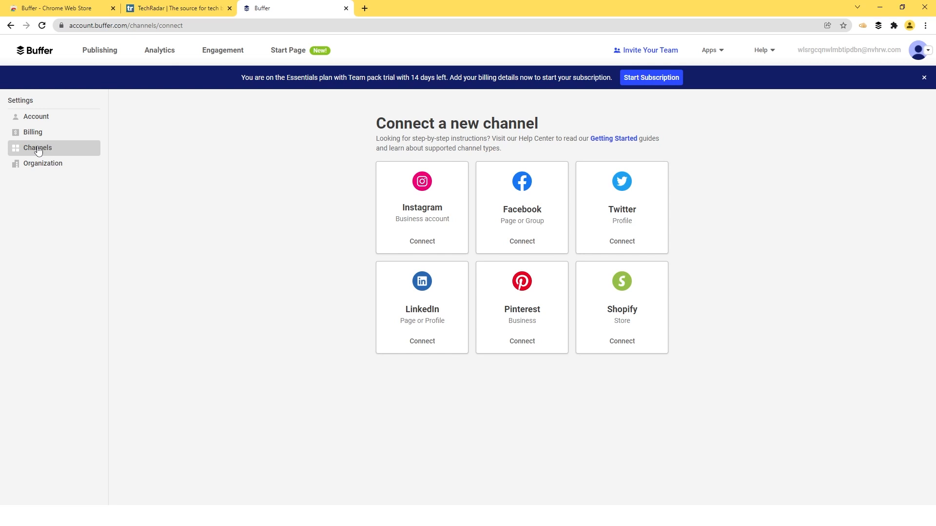
pyautogui.moveTo(736, 365)
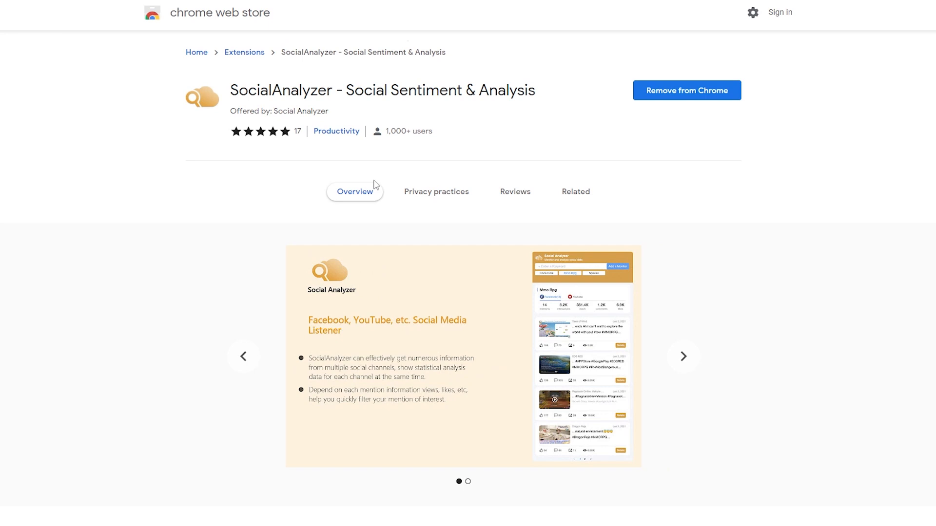
pyautogui.moveTo(682, 357)
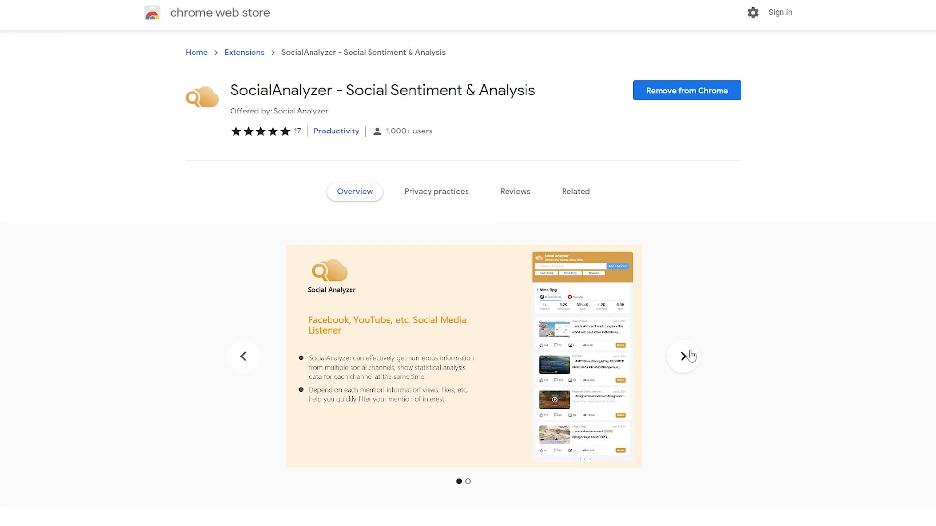
# Advance to SocialAnalyzer's second preview screenshot and scroll to its Overview description (version 1.0.8).
pyautogui.click(682, 357)
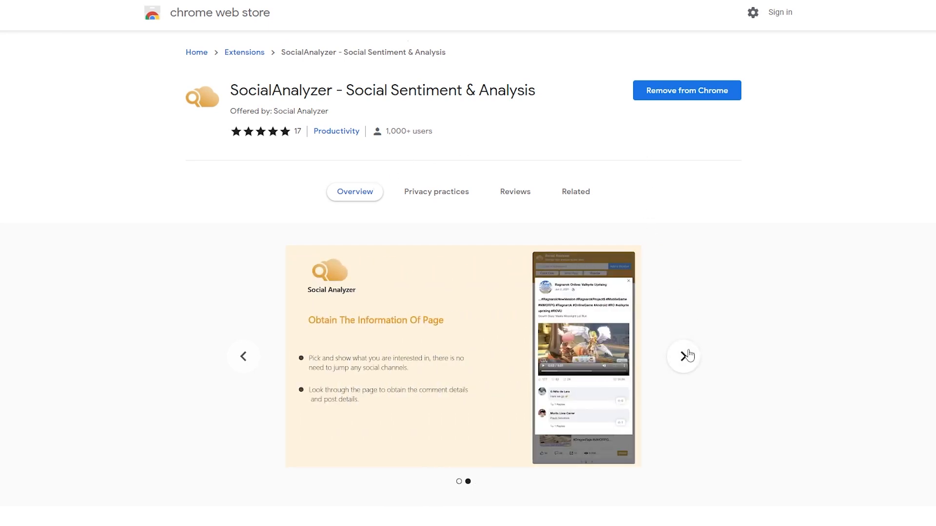
pyautogui.scroll(-3)
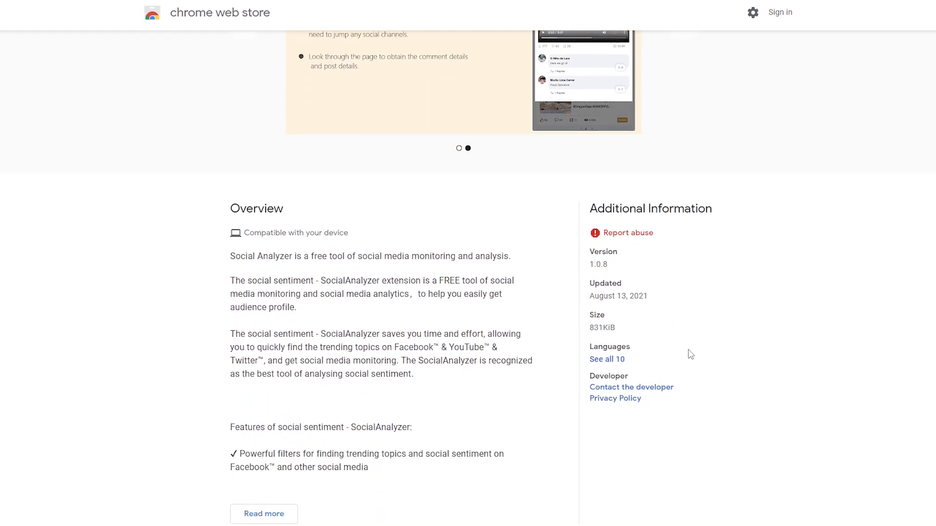
pyautogui.scroll(-3)
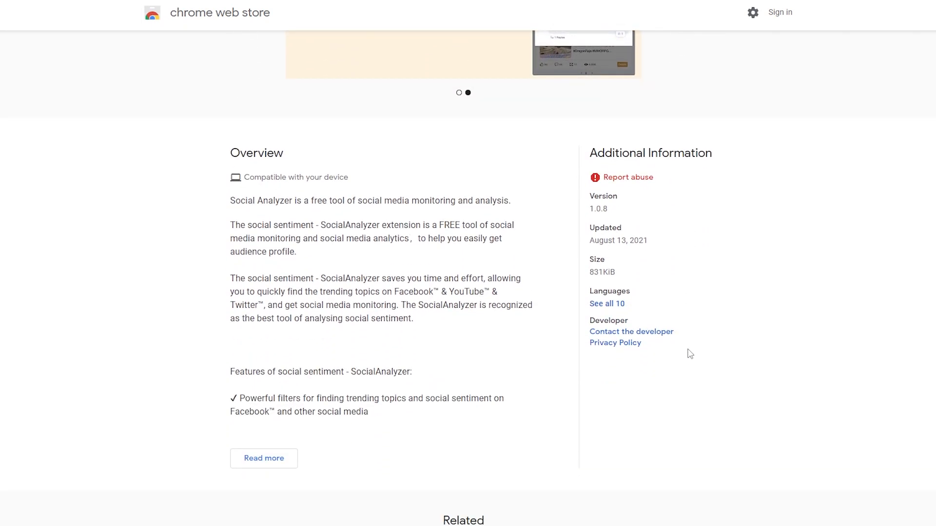